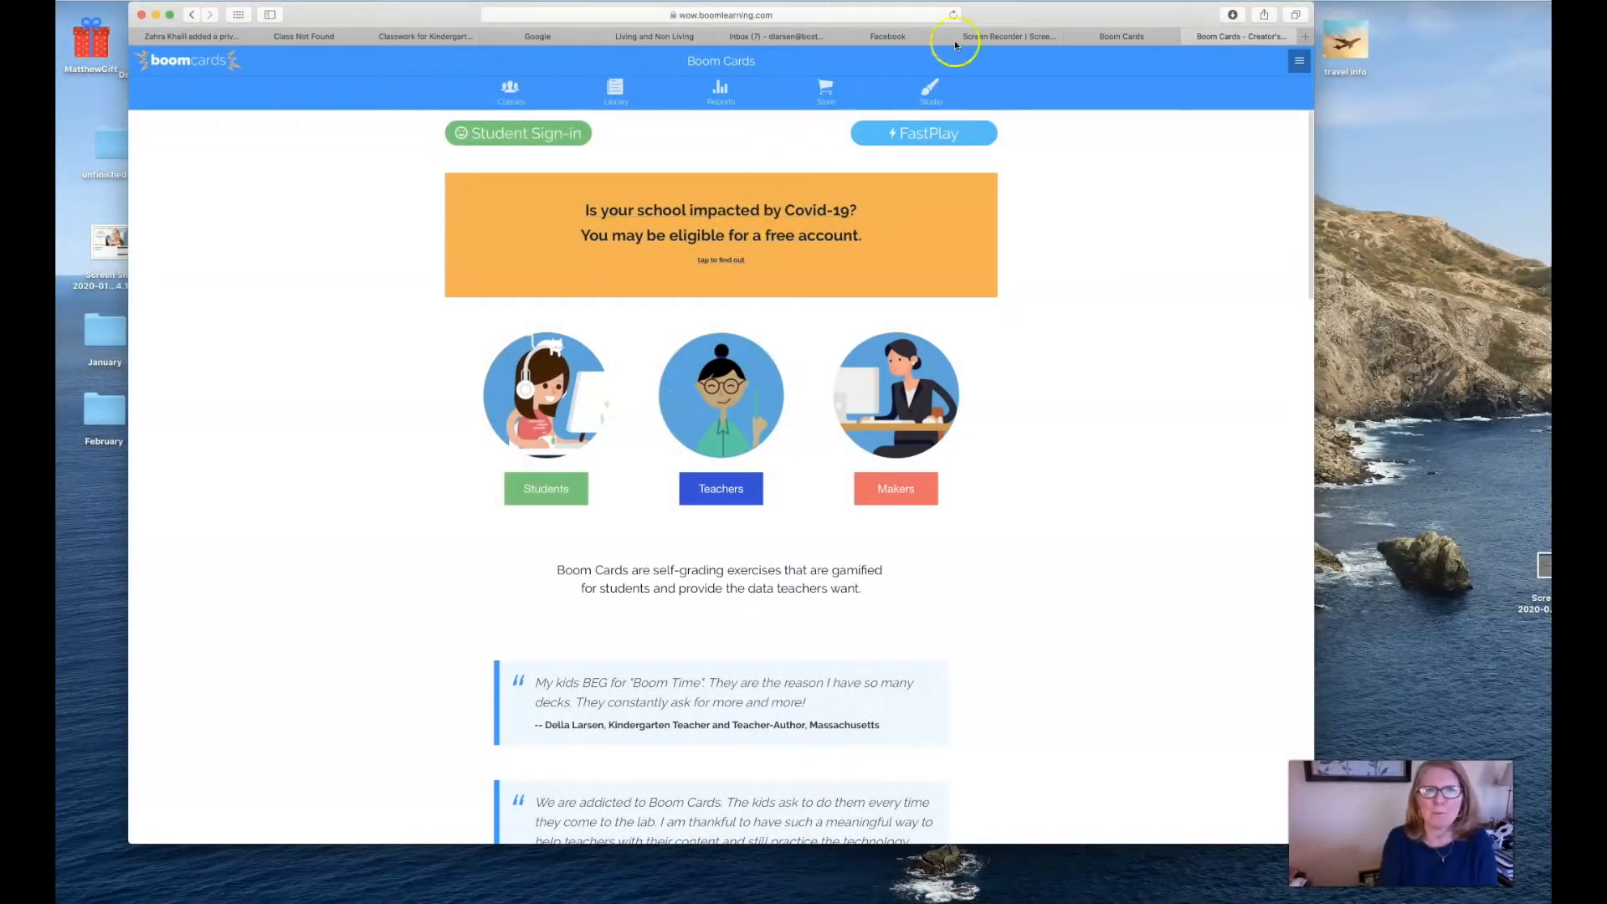
Step: Switch from the Boom Cards home page to the Creator's Studio browser tab
click(1119, 35)
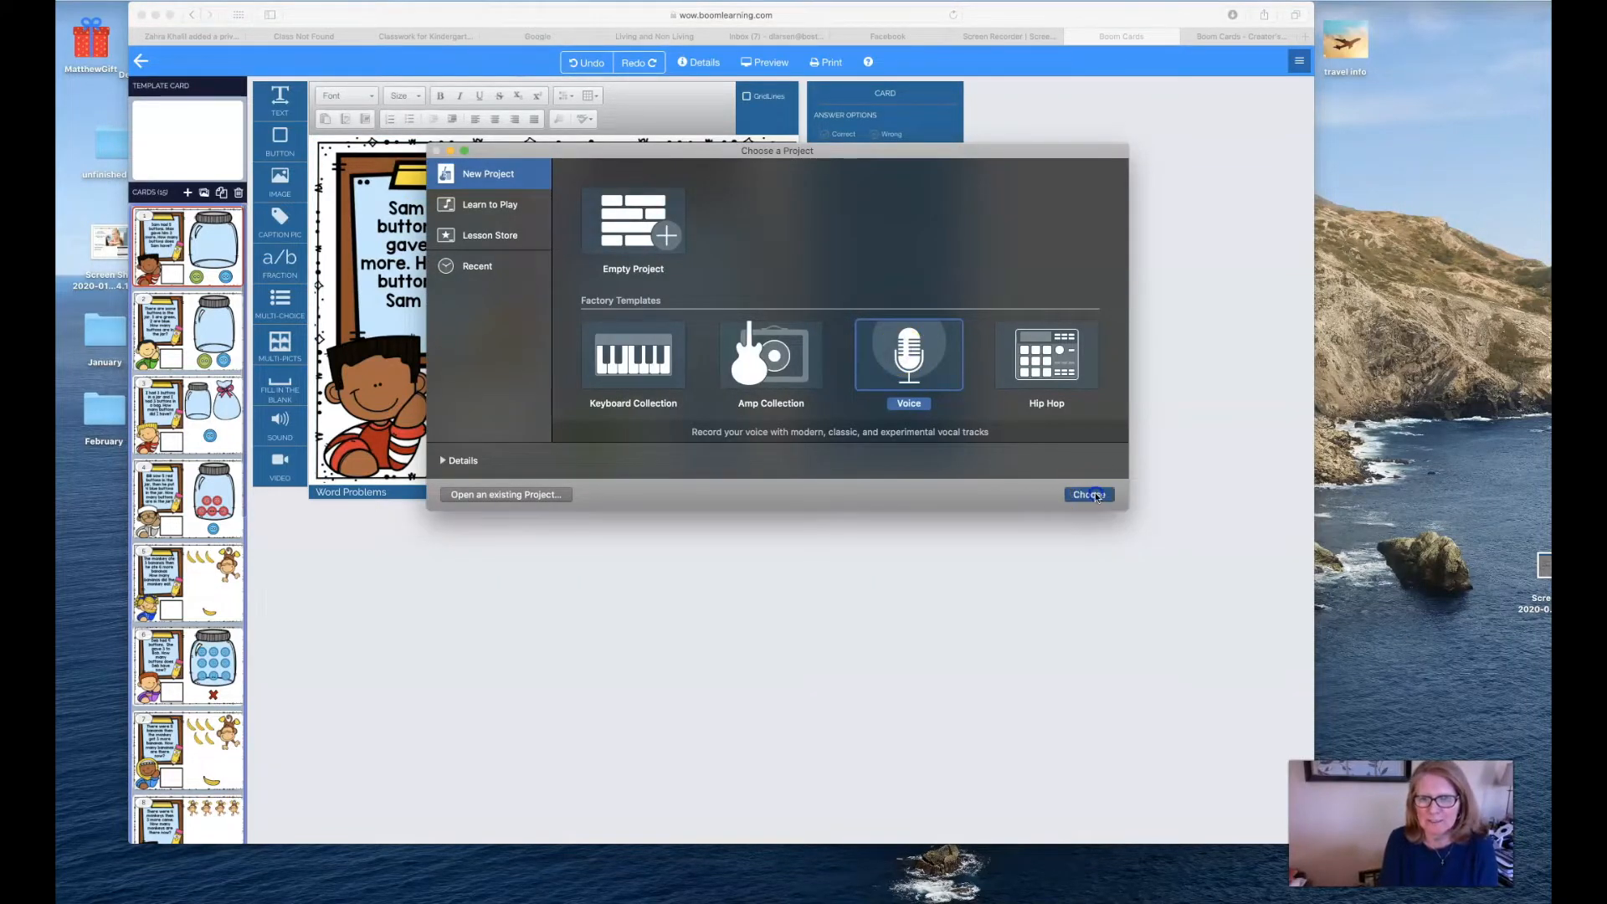
Step: Start a Voice-template project and record a short spoken clip on the Narration Vocal track
click(1088, 494)
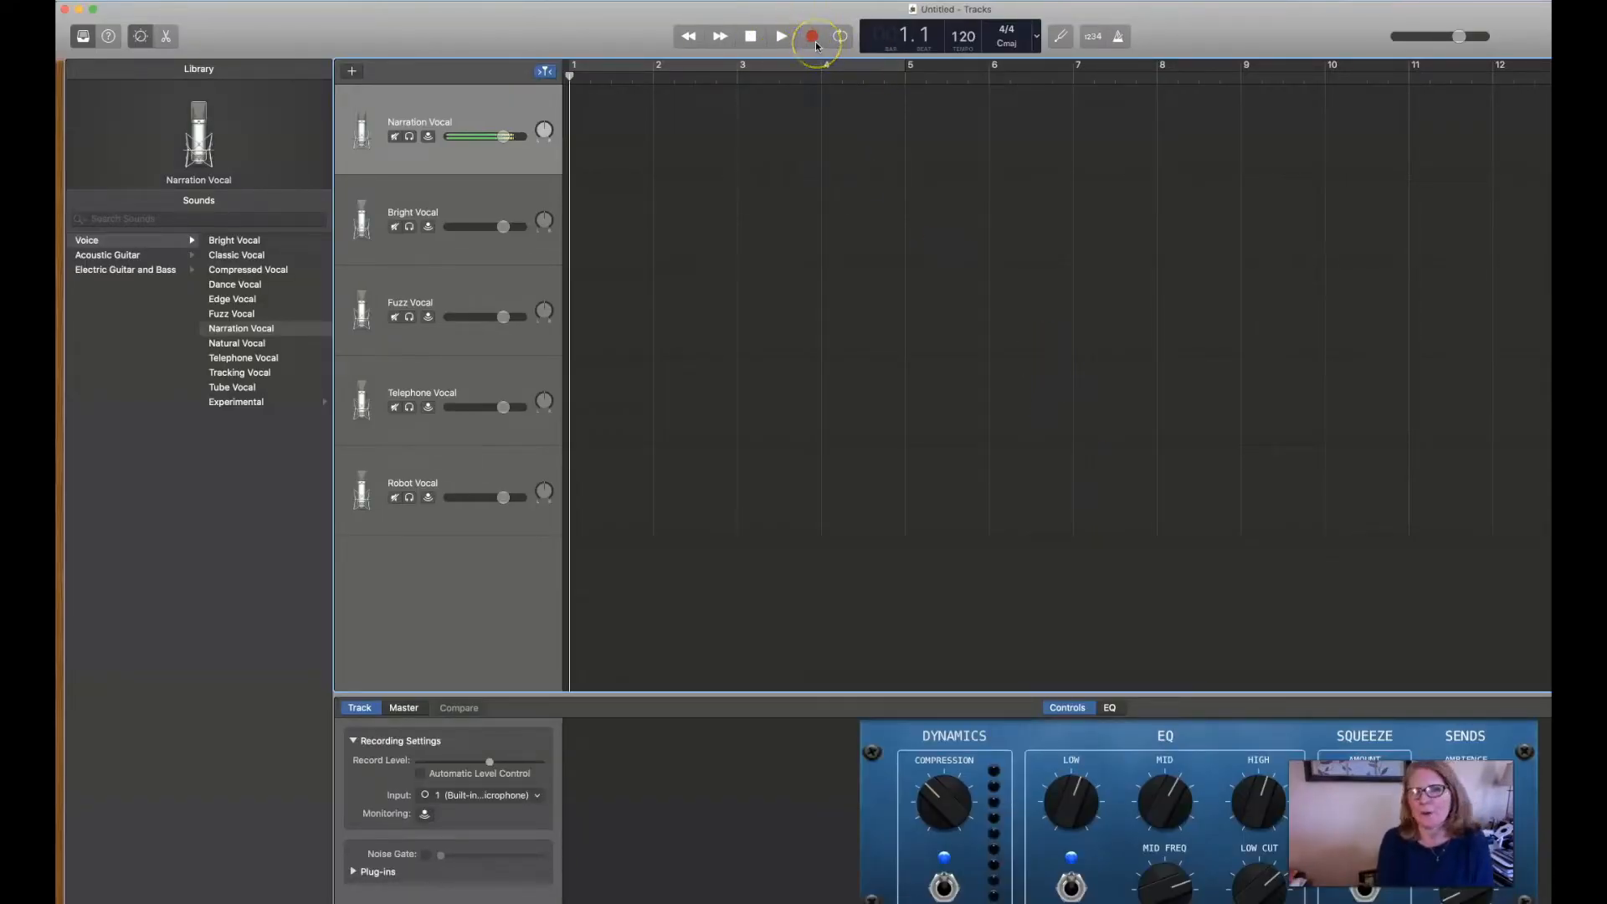
click(780, 35)
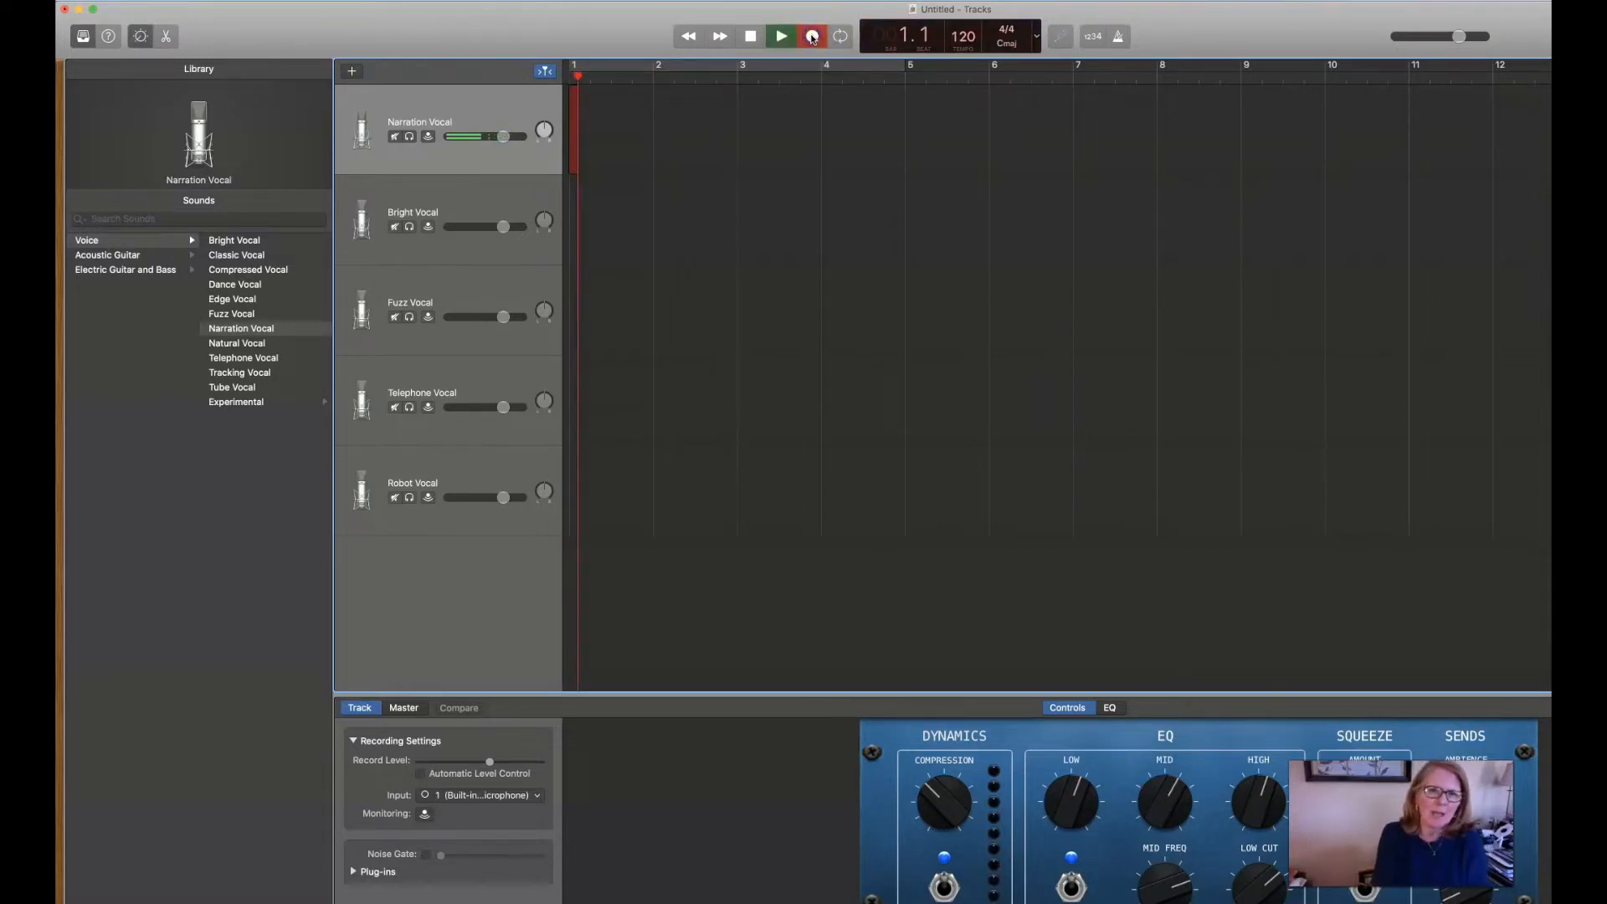
click(810, 35)
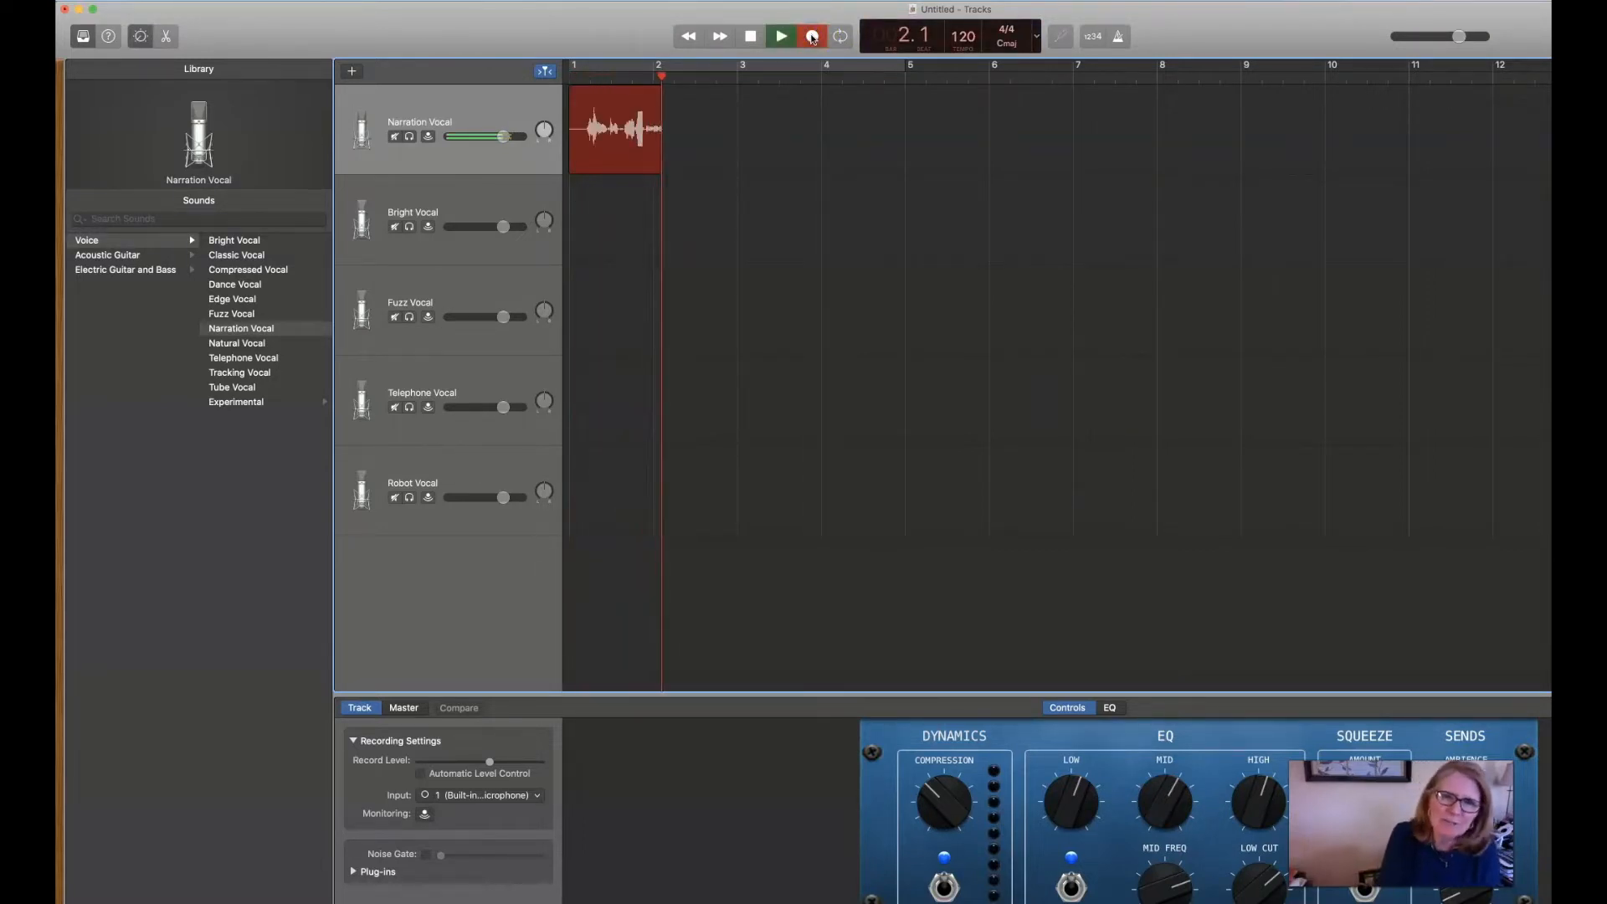
click(810, 35)
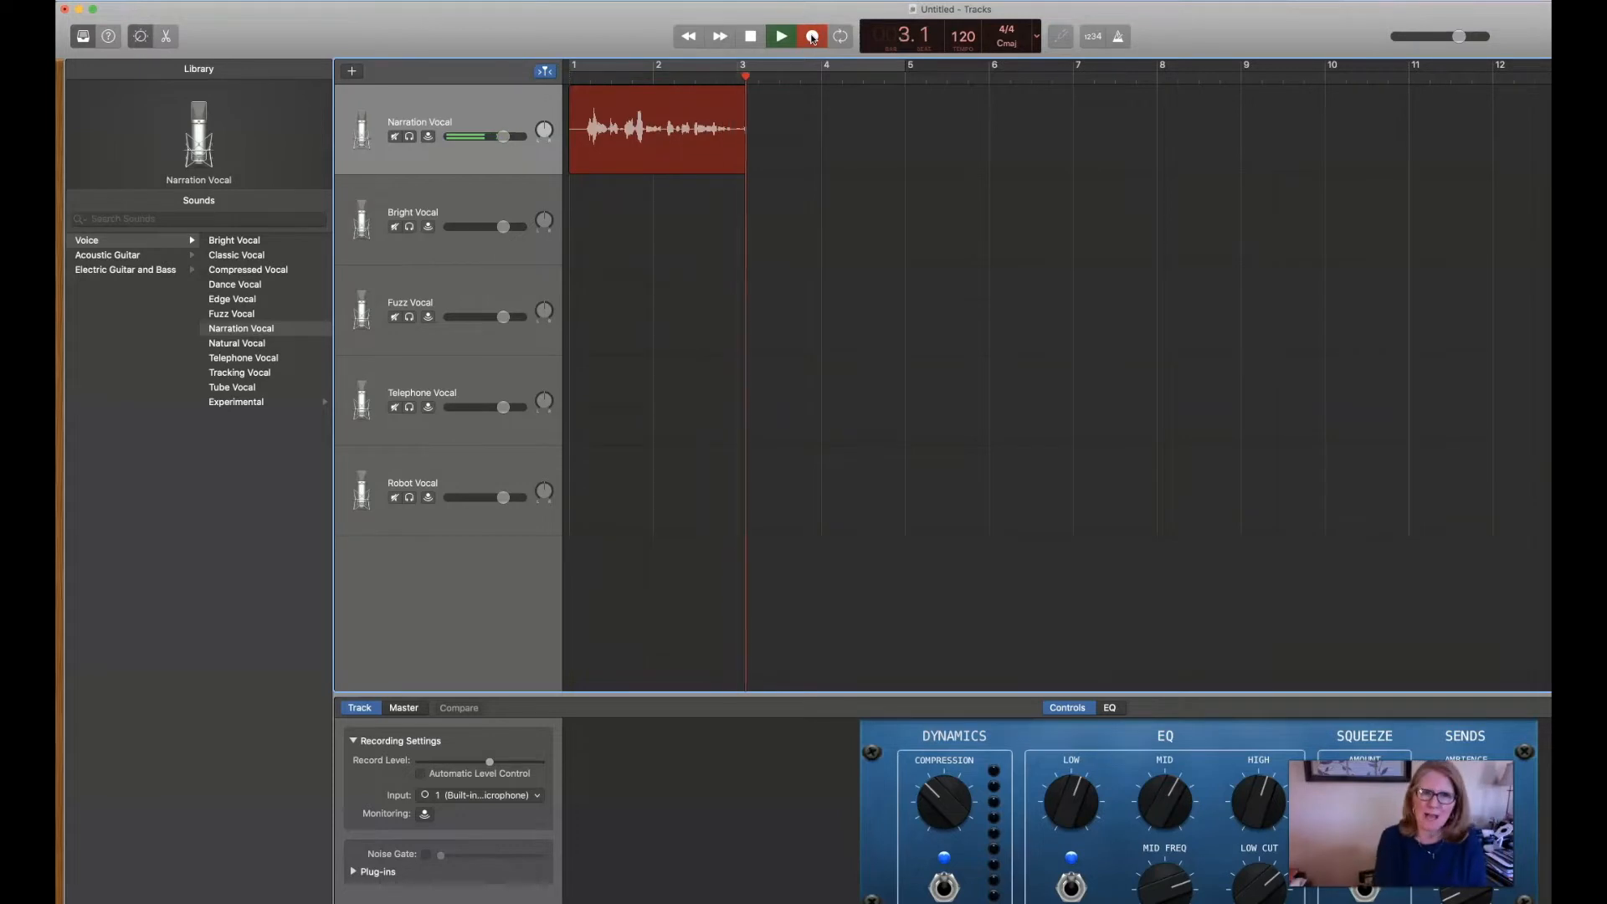
click(780, 35)
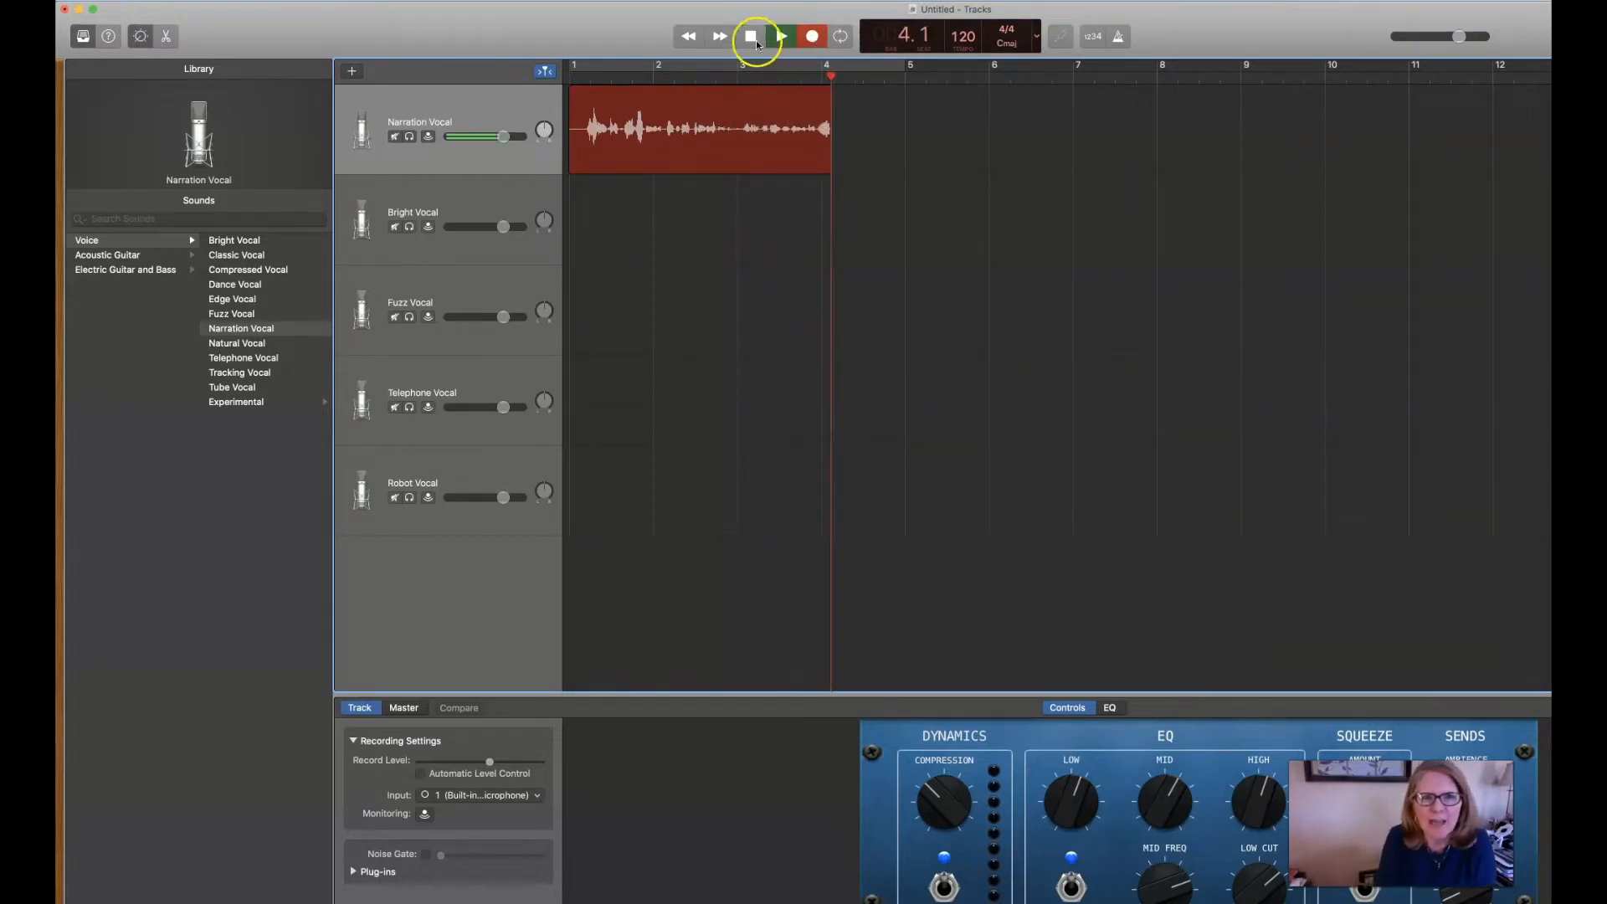
click(752, 36)
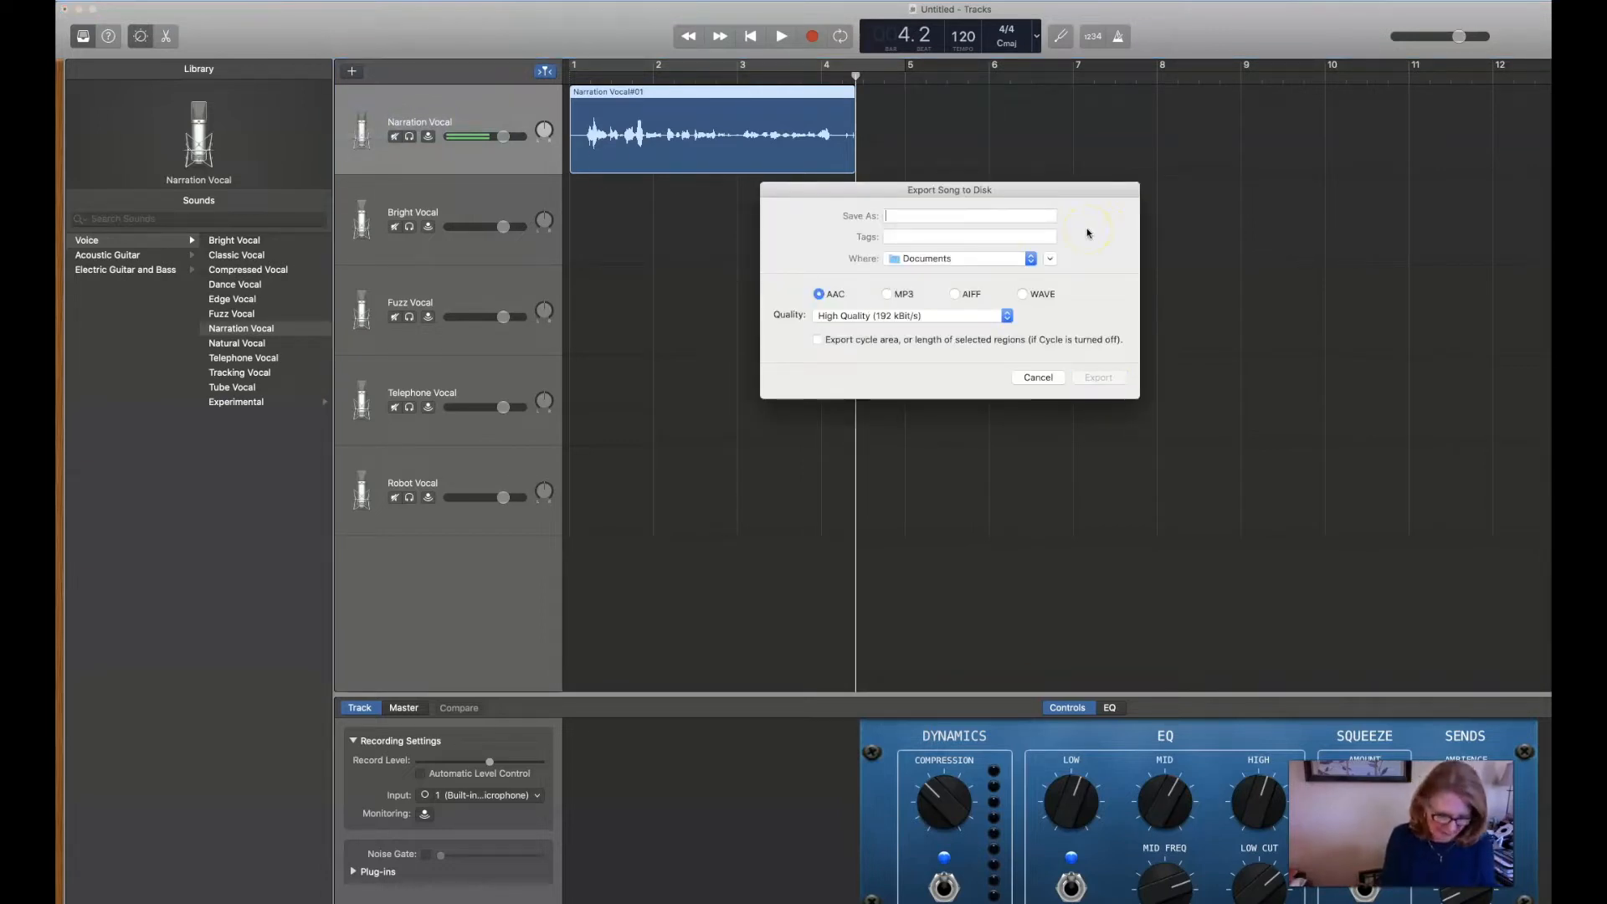
Step: Export the narration to the Desktop as an MP3 named johnny's apple, then quit GarageBand
text(johnny's apple)
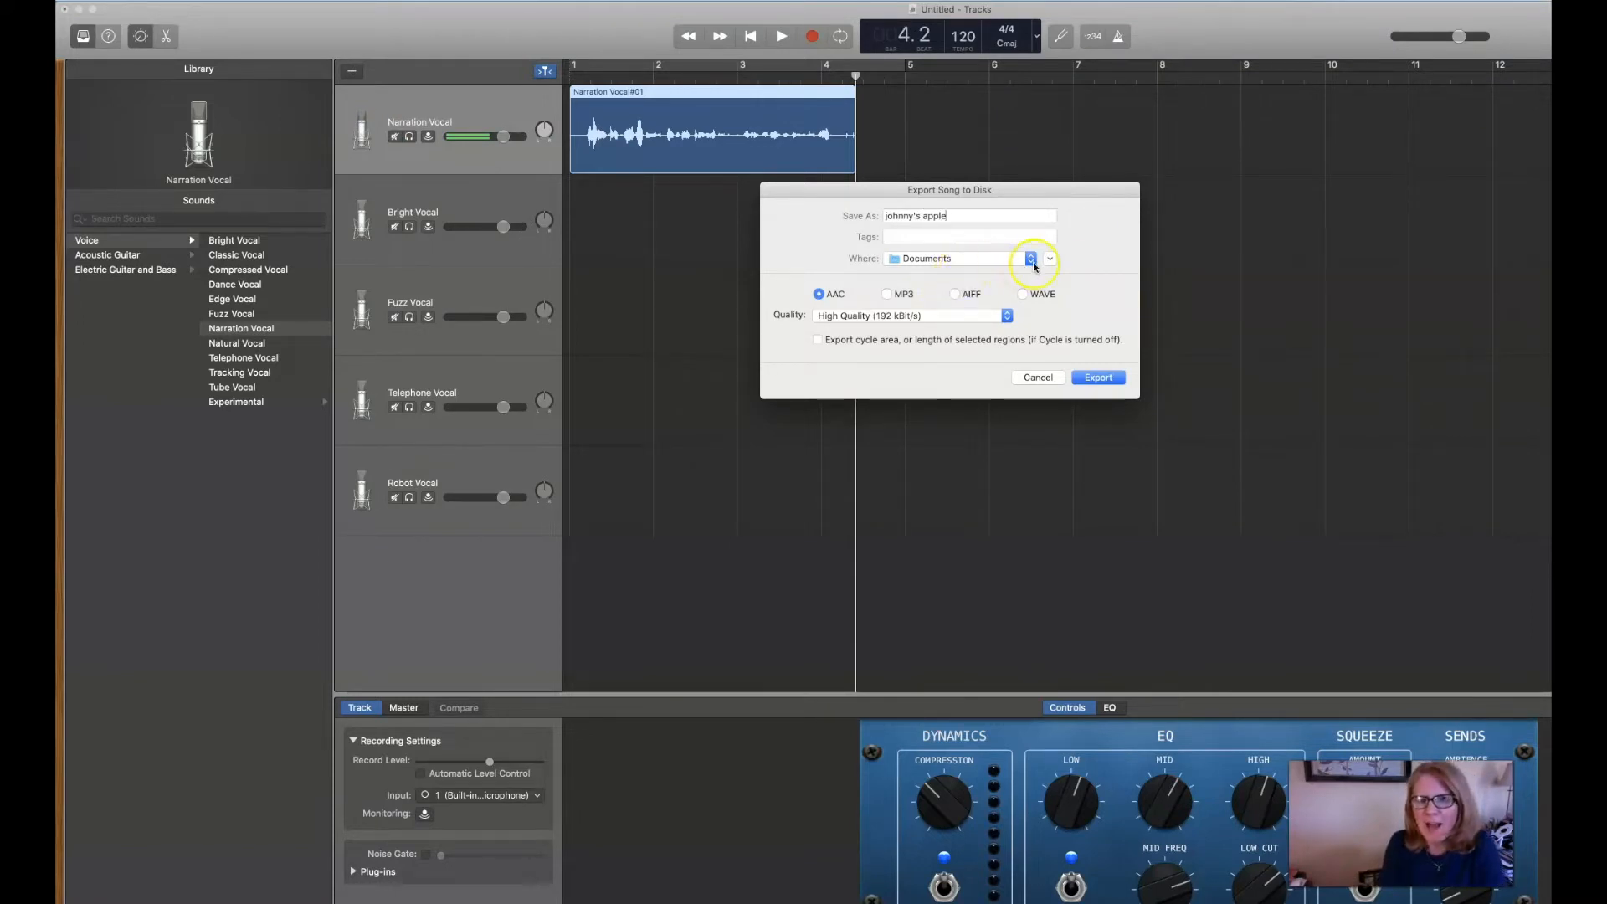
click(1047, 258)
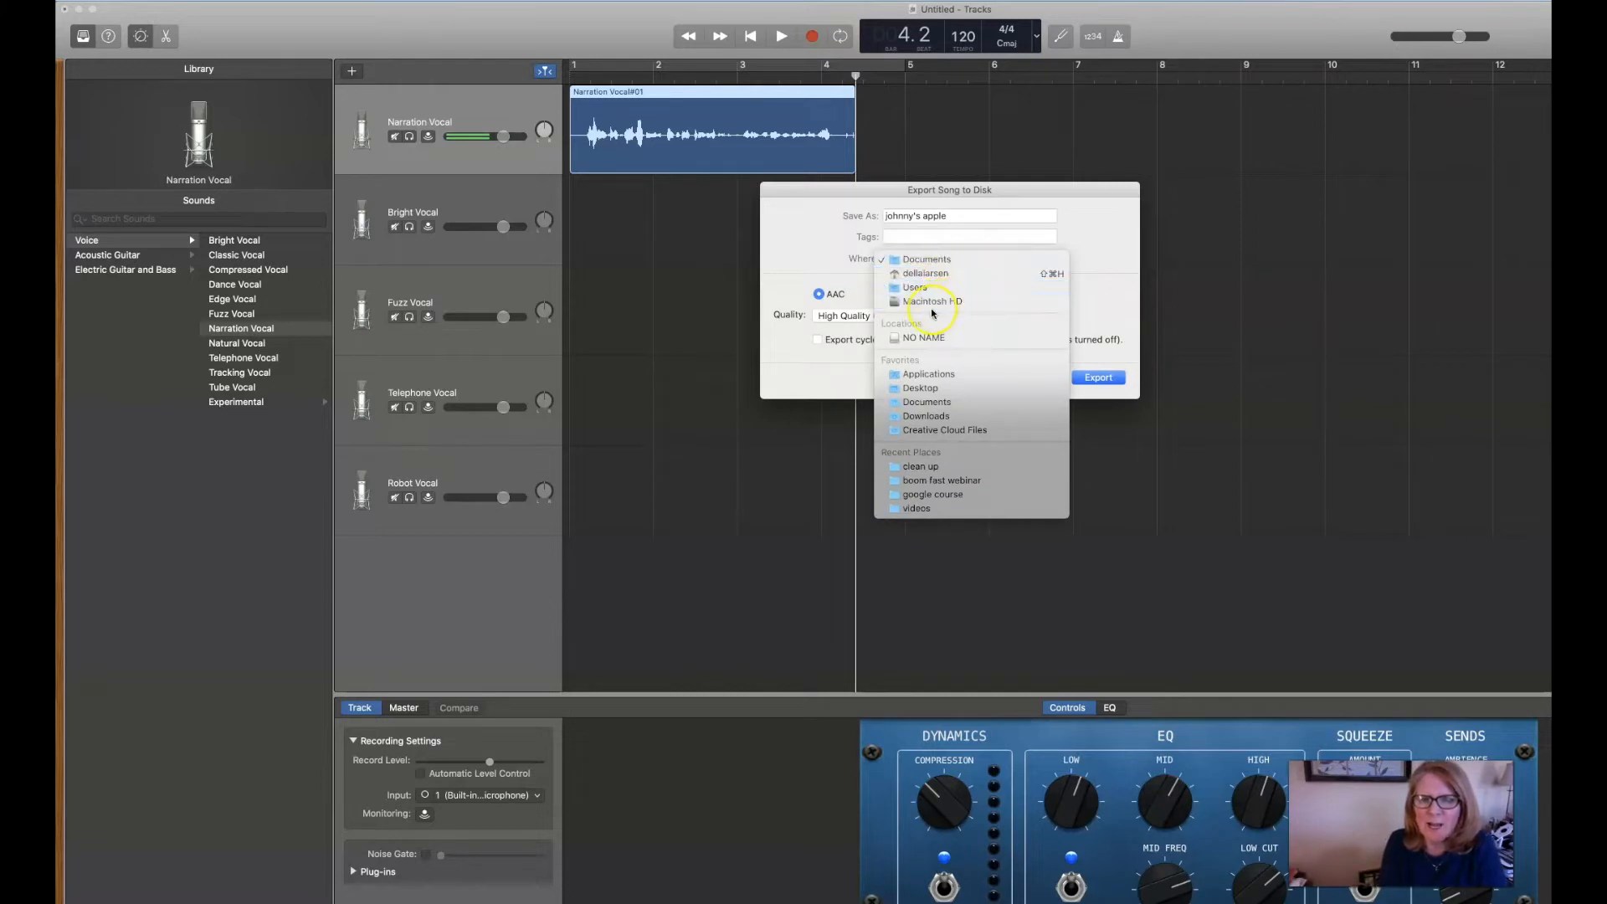
click(919, 387)
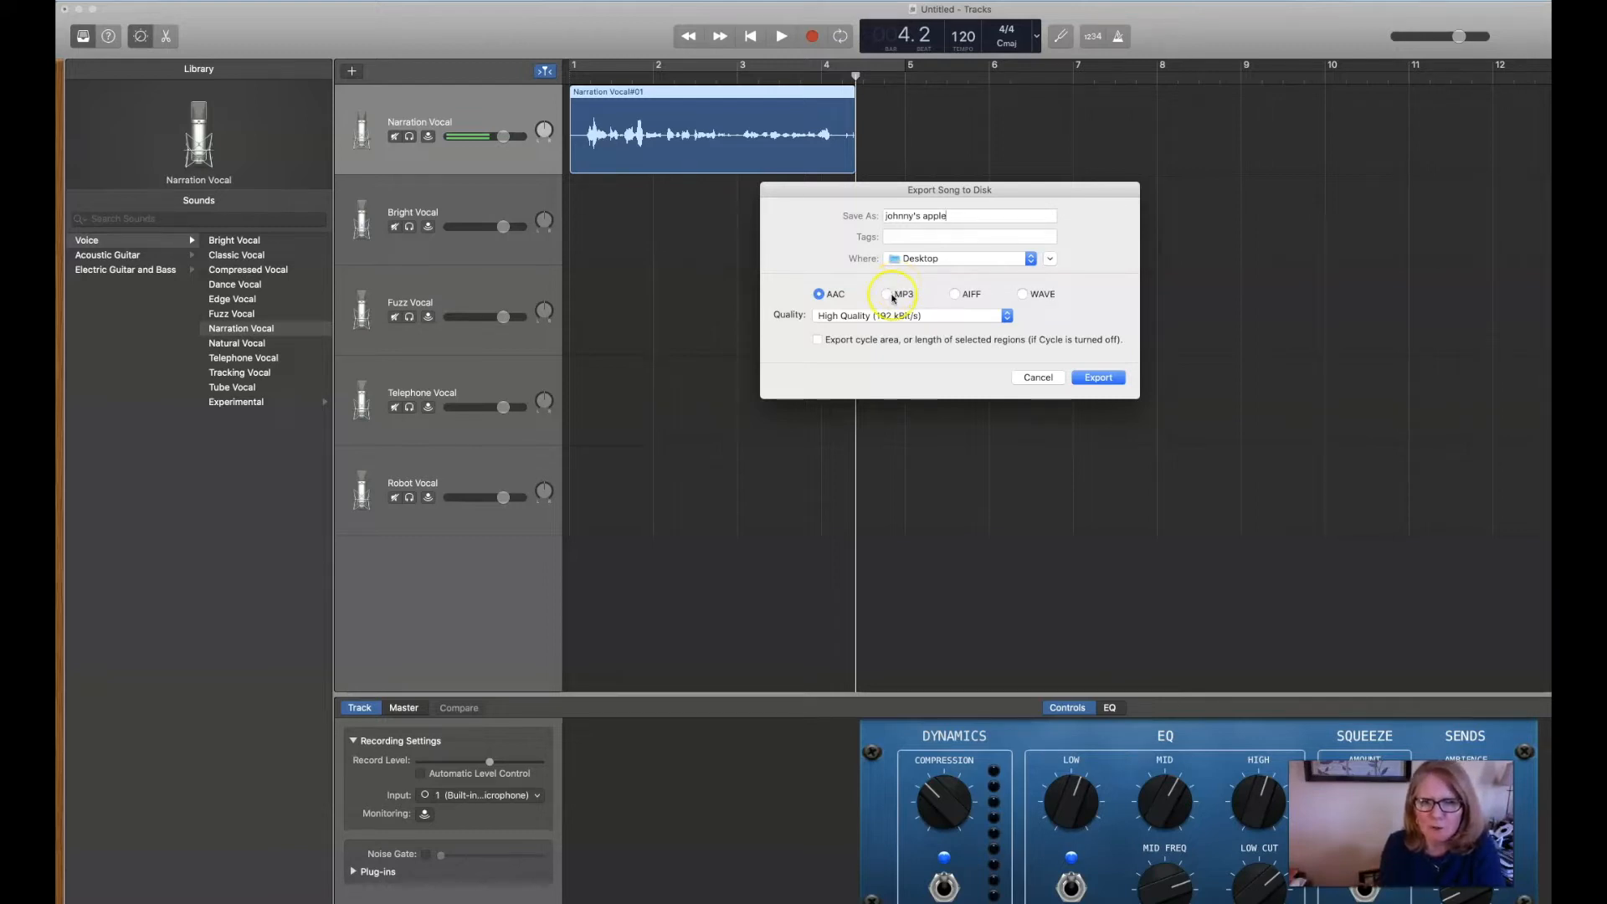
click(887, 294)
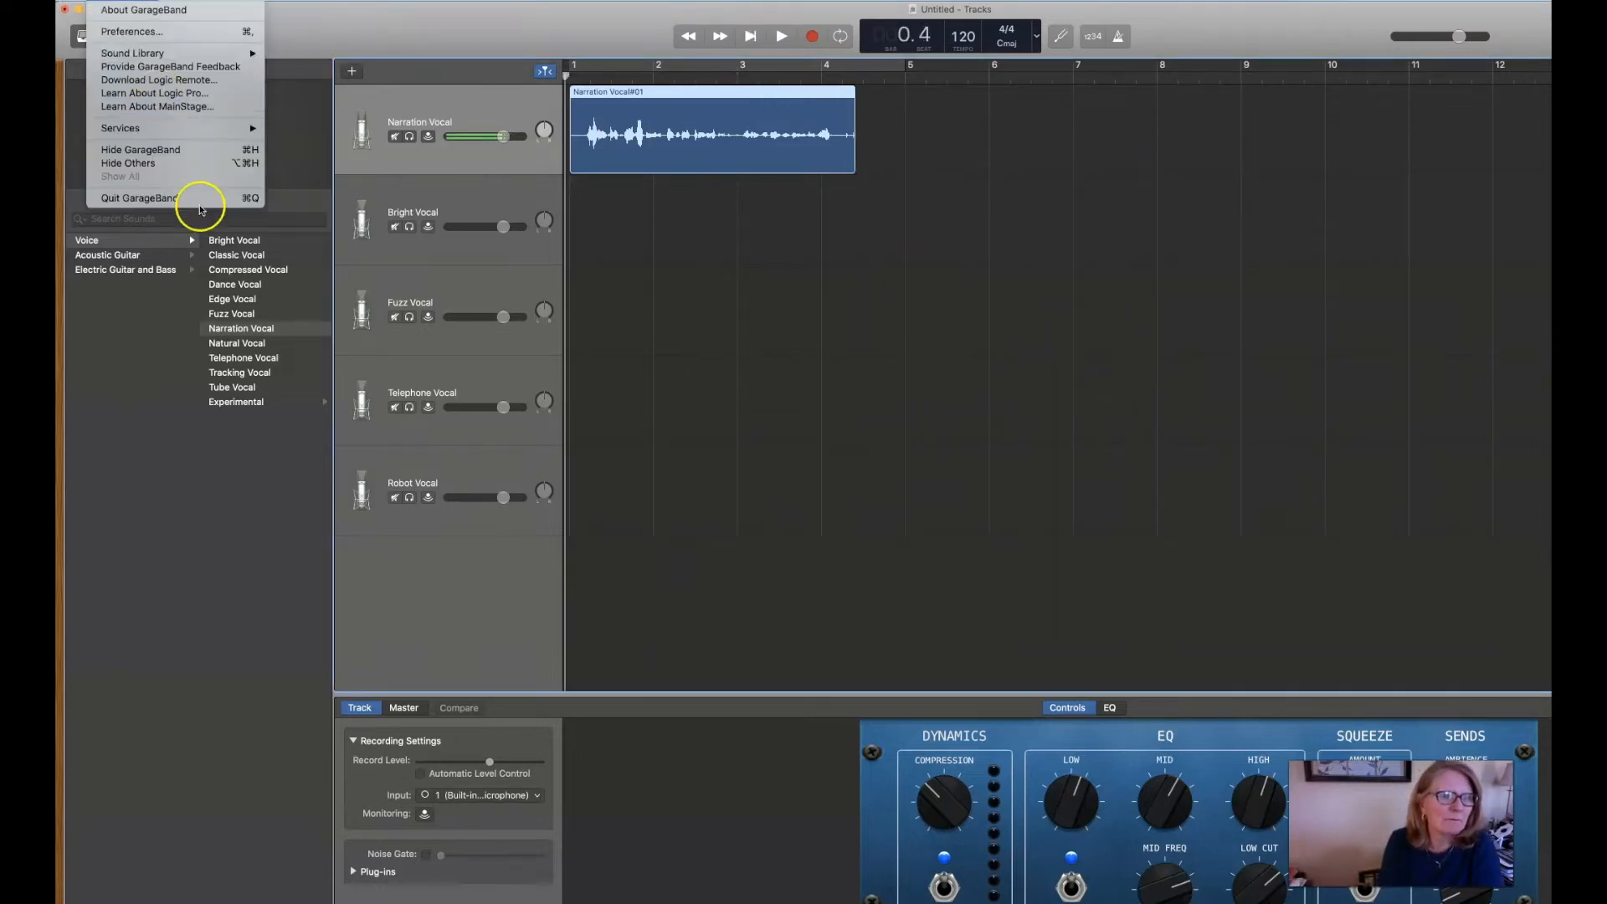
click(139, 198)
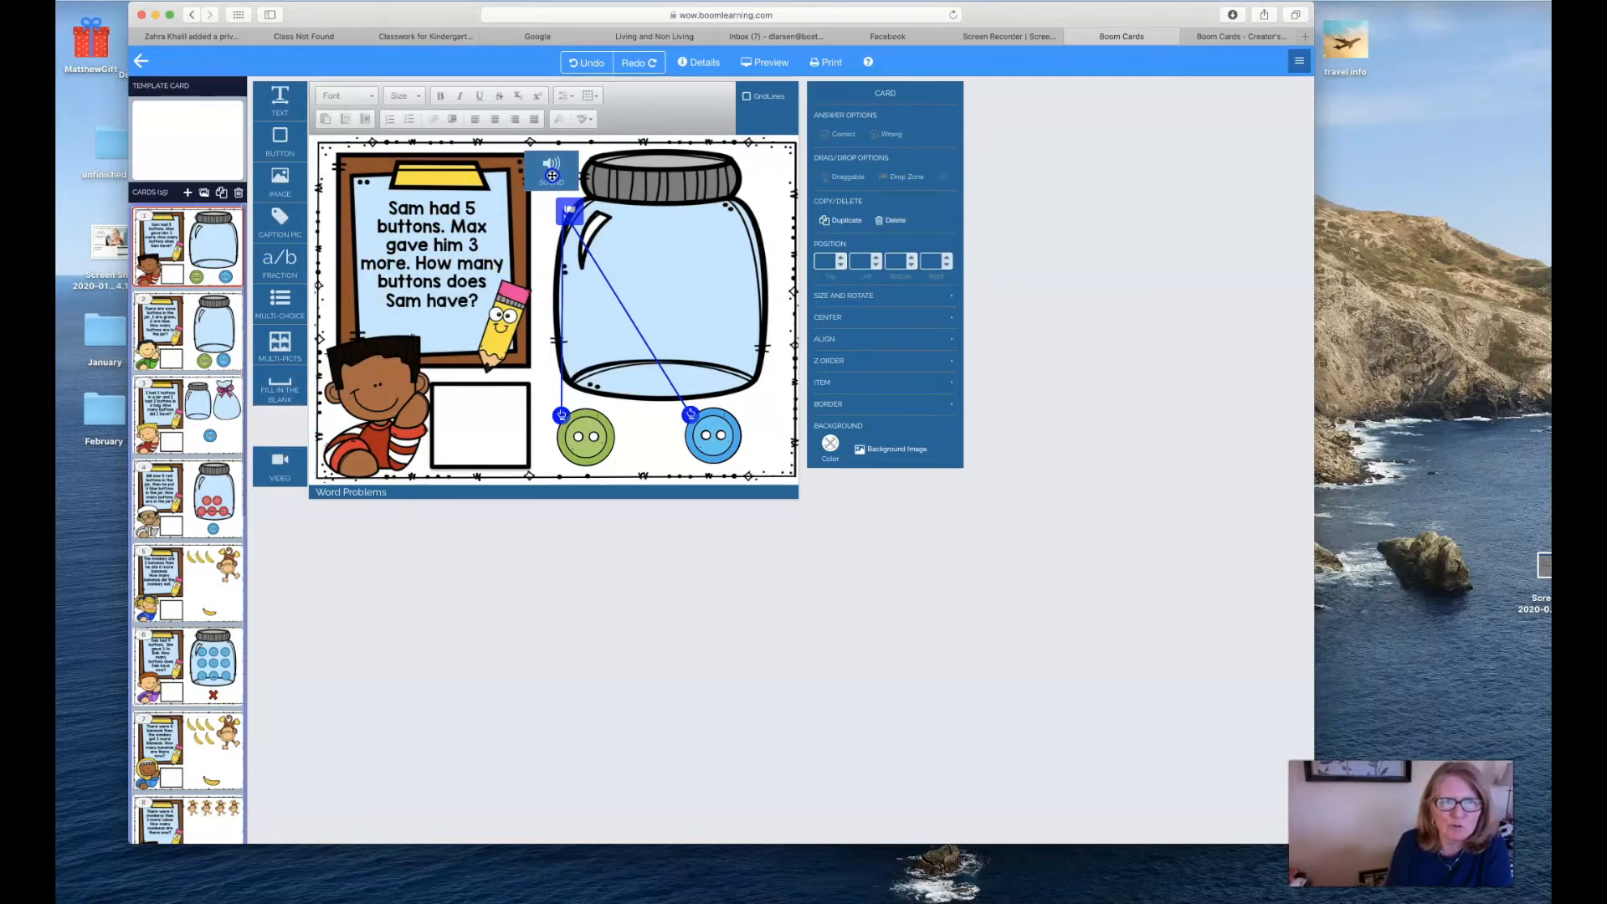
Step: Upload johnny's apple.mp3 from the Desktop into the card's My Sounds library
click(551, 167)
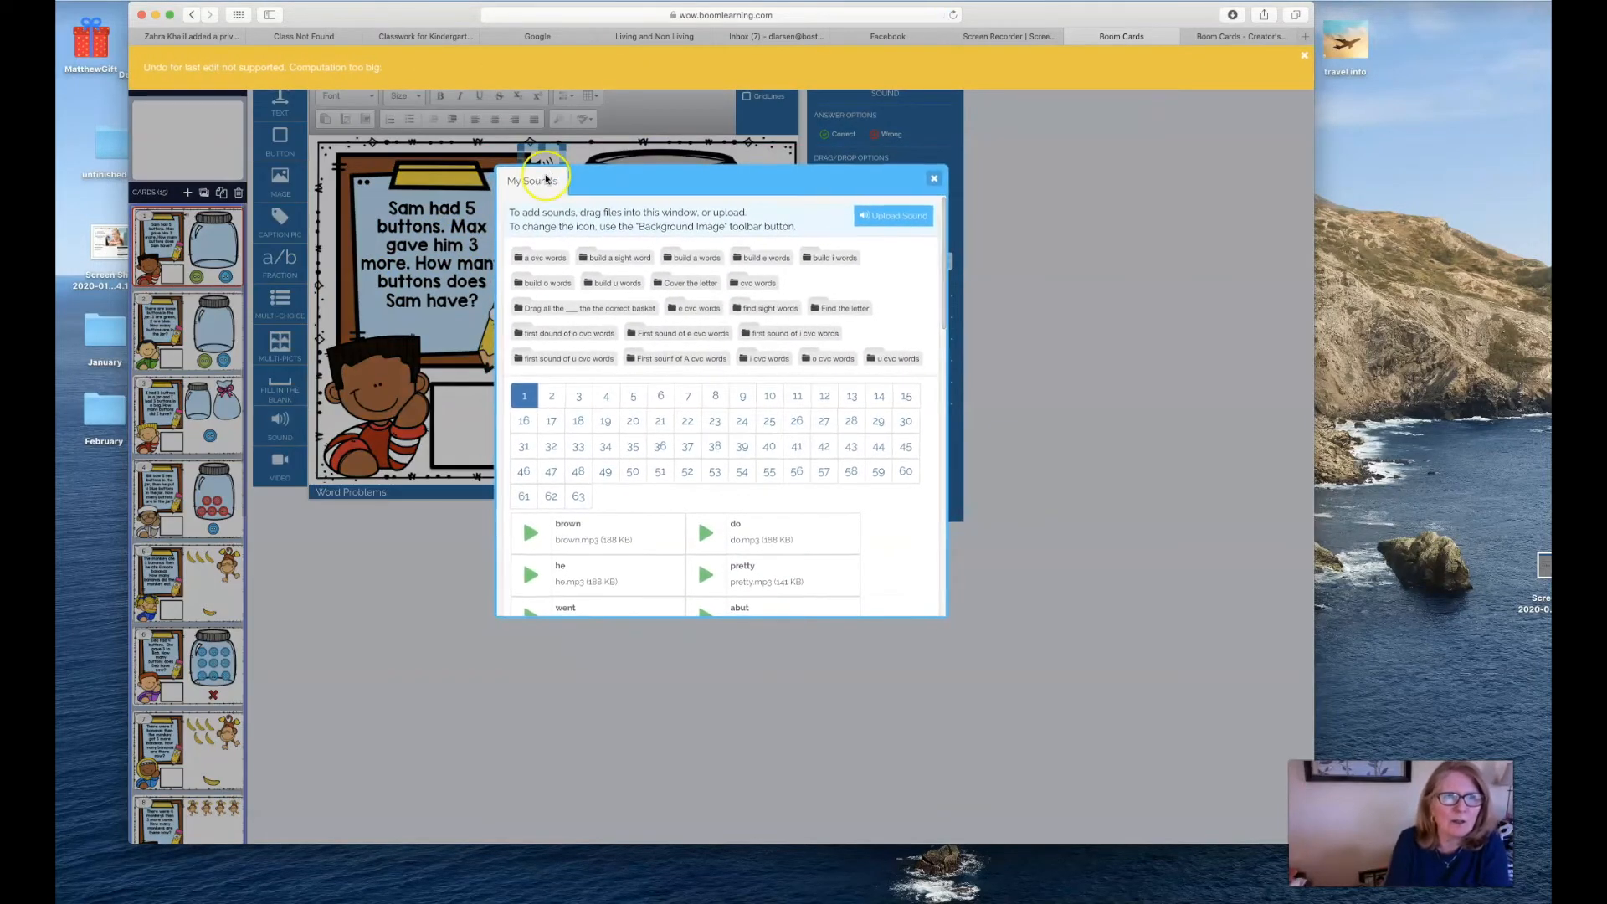
mouse_move(1090, 154)
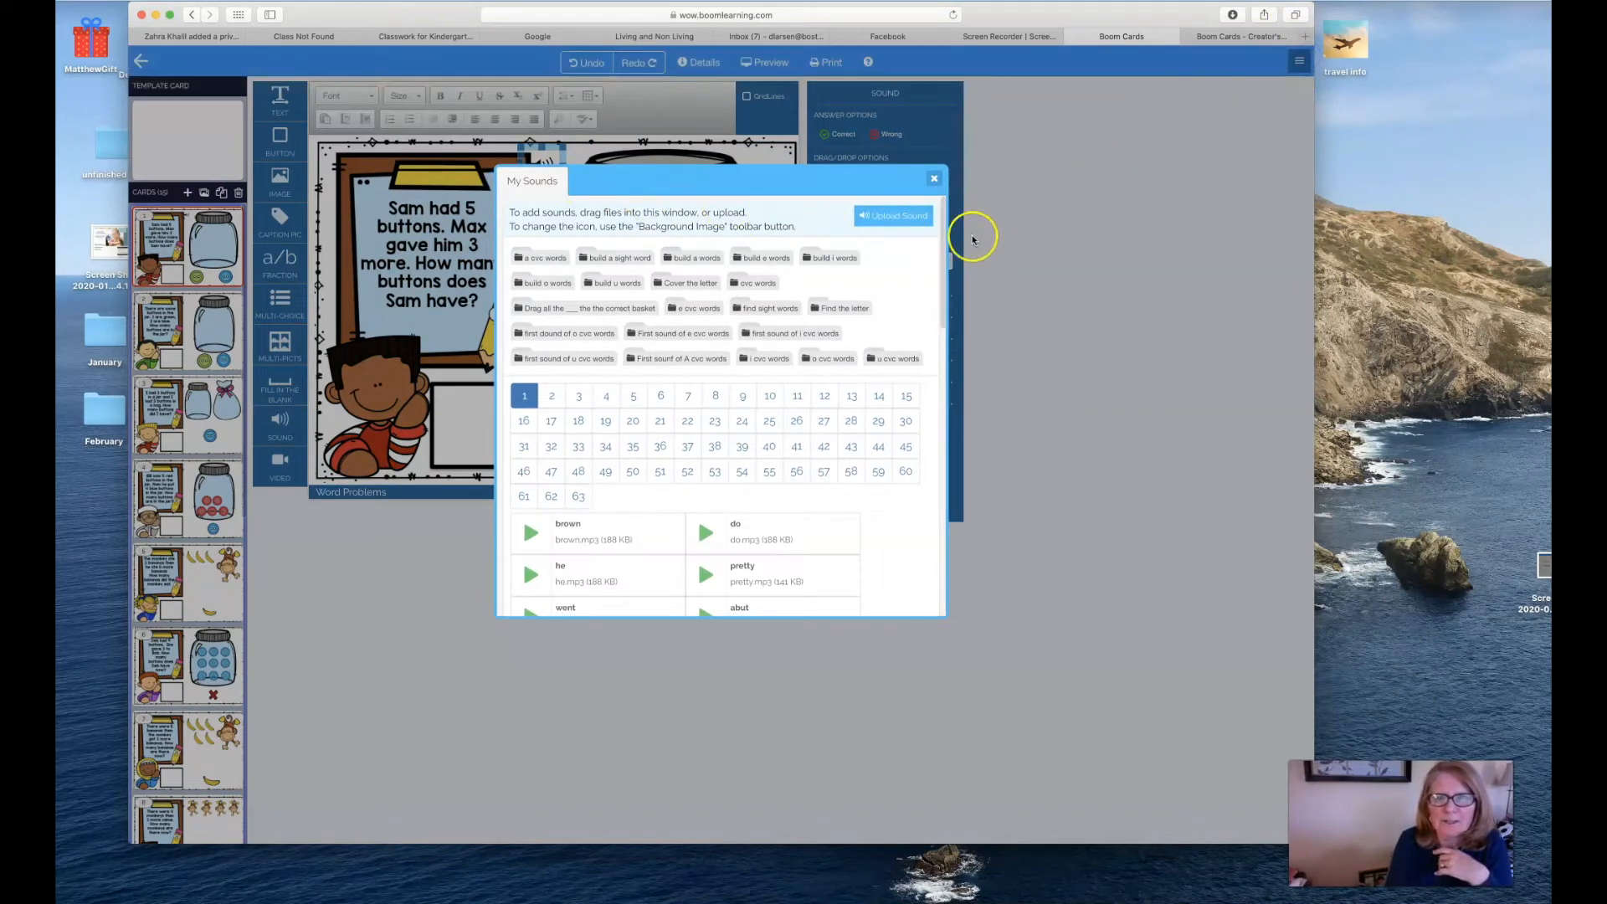
click(890, 216)
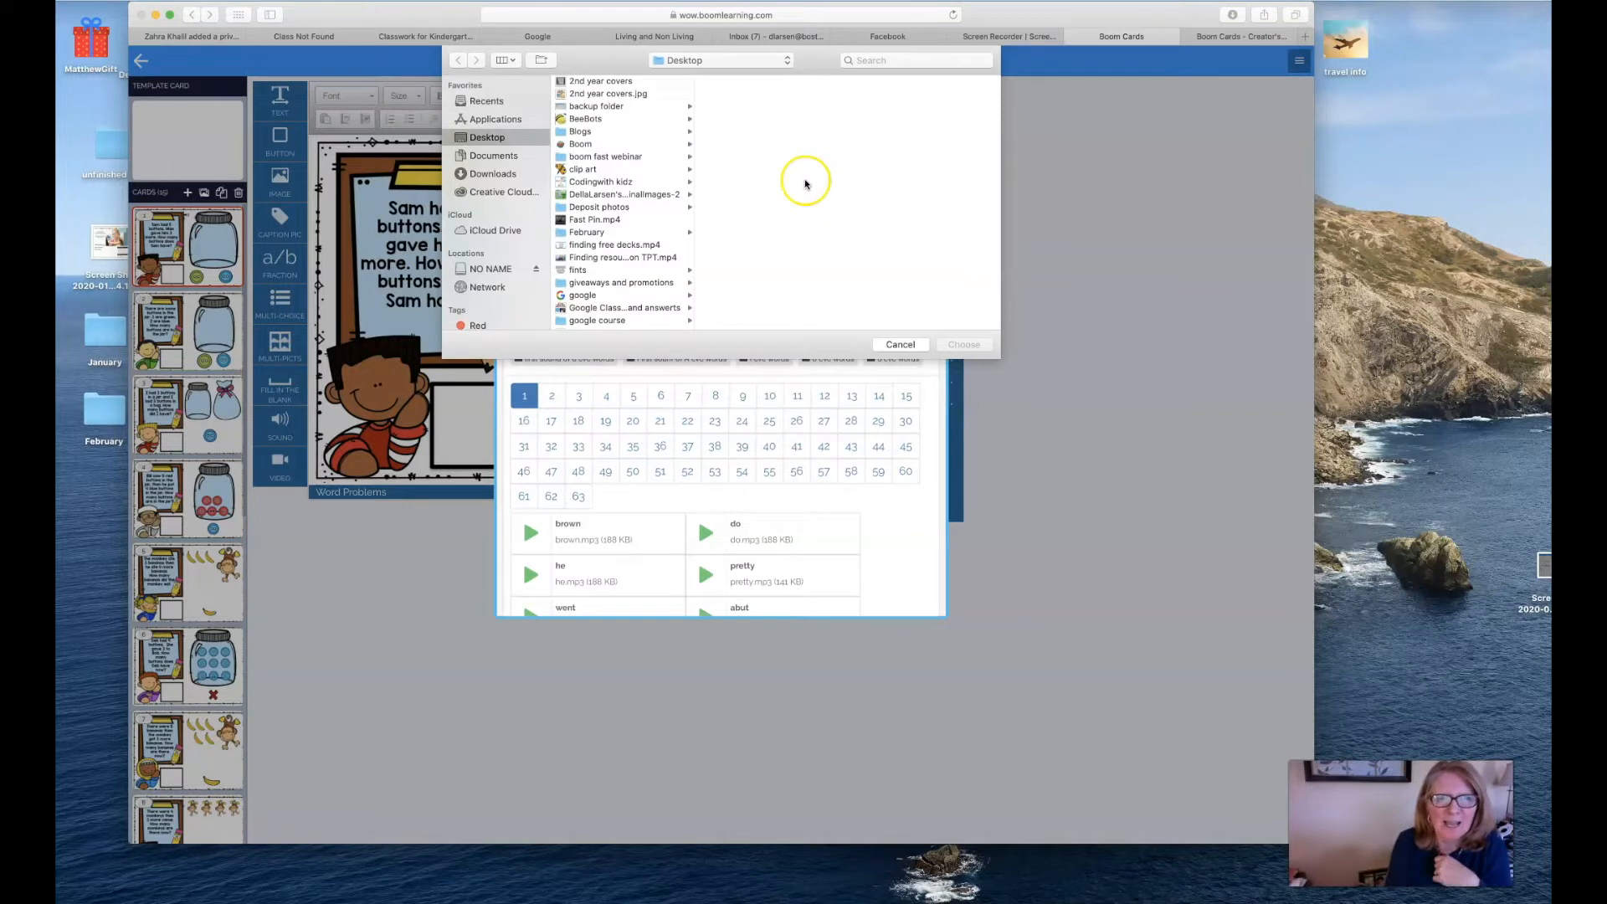
scroll(down, 3)
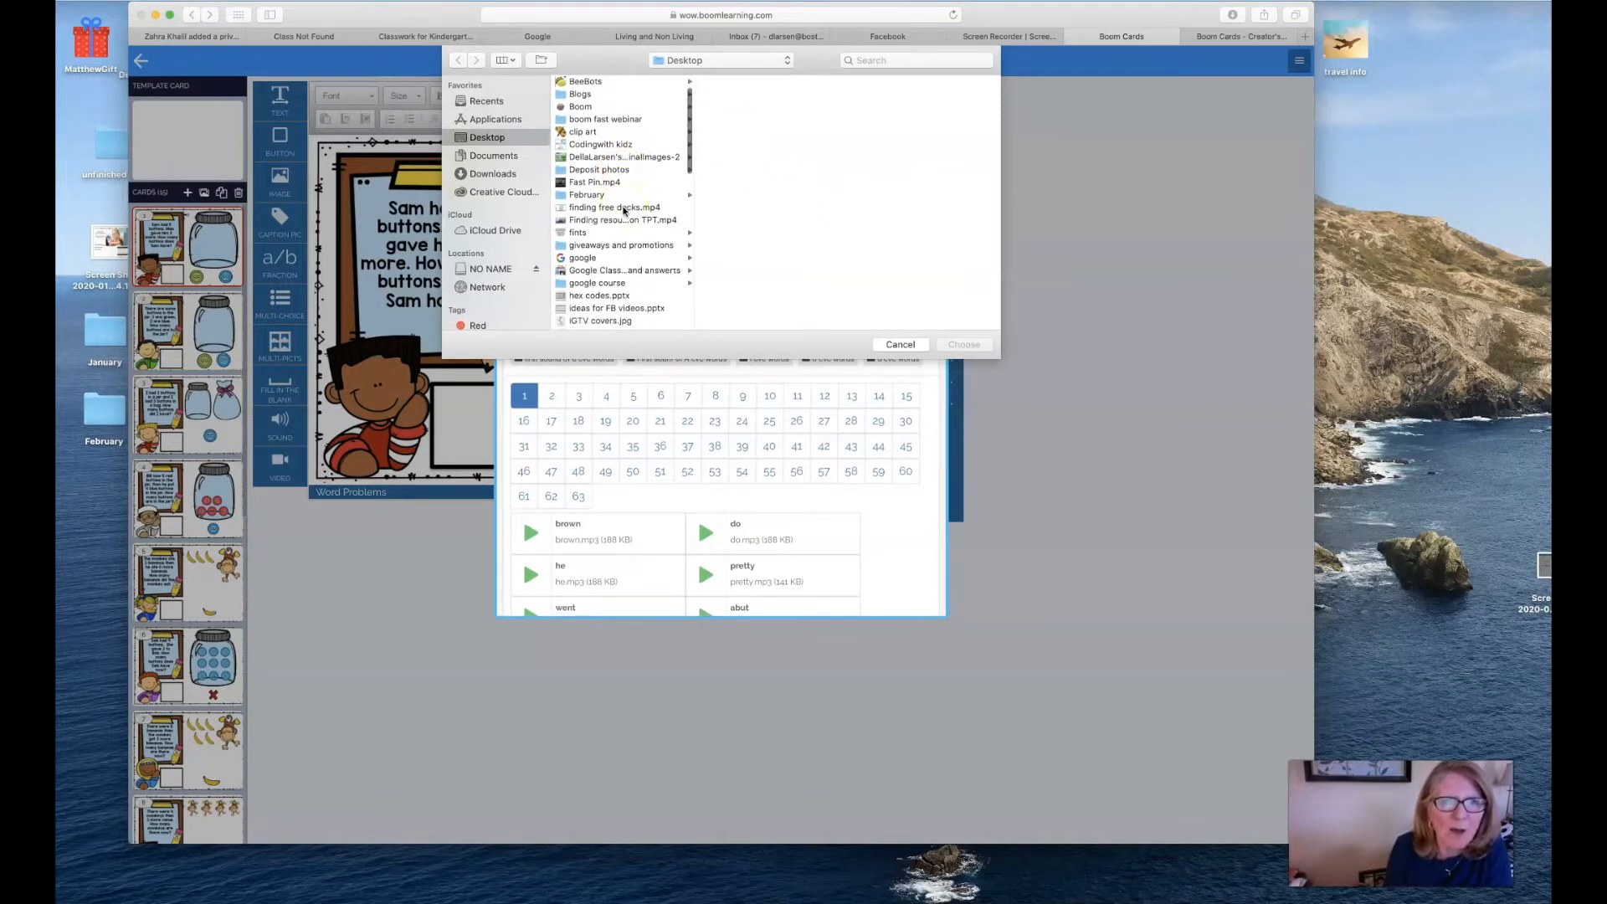
scroll(down, 3)
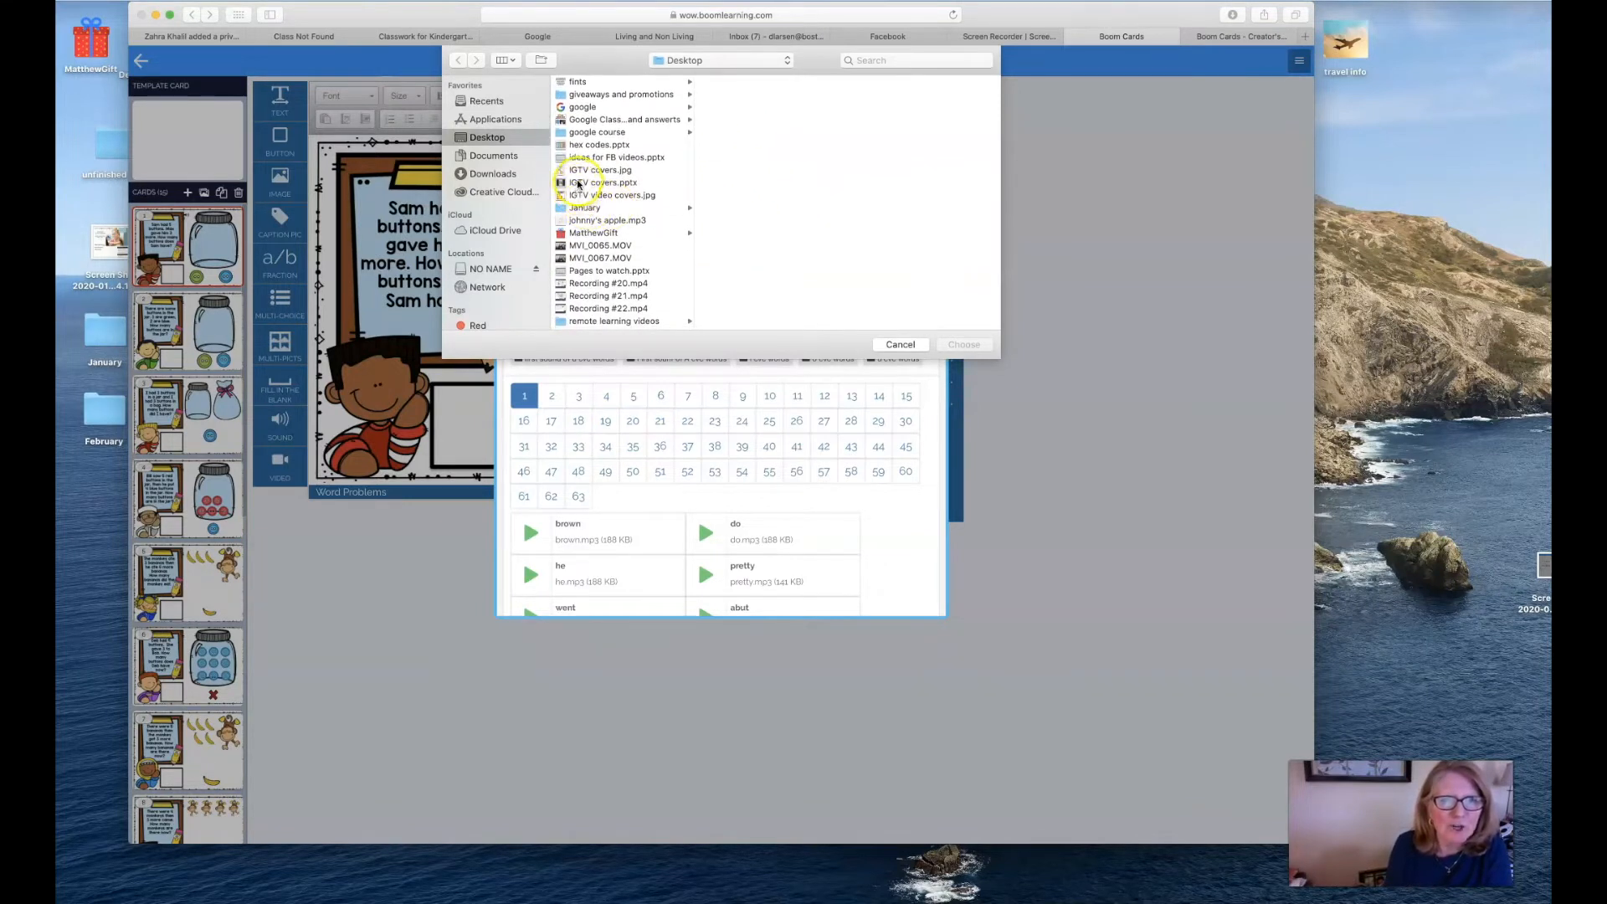
click(606, 221)
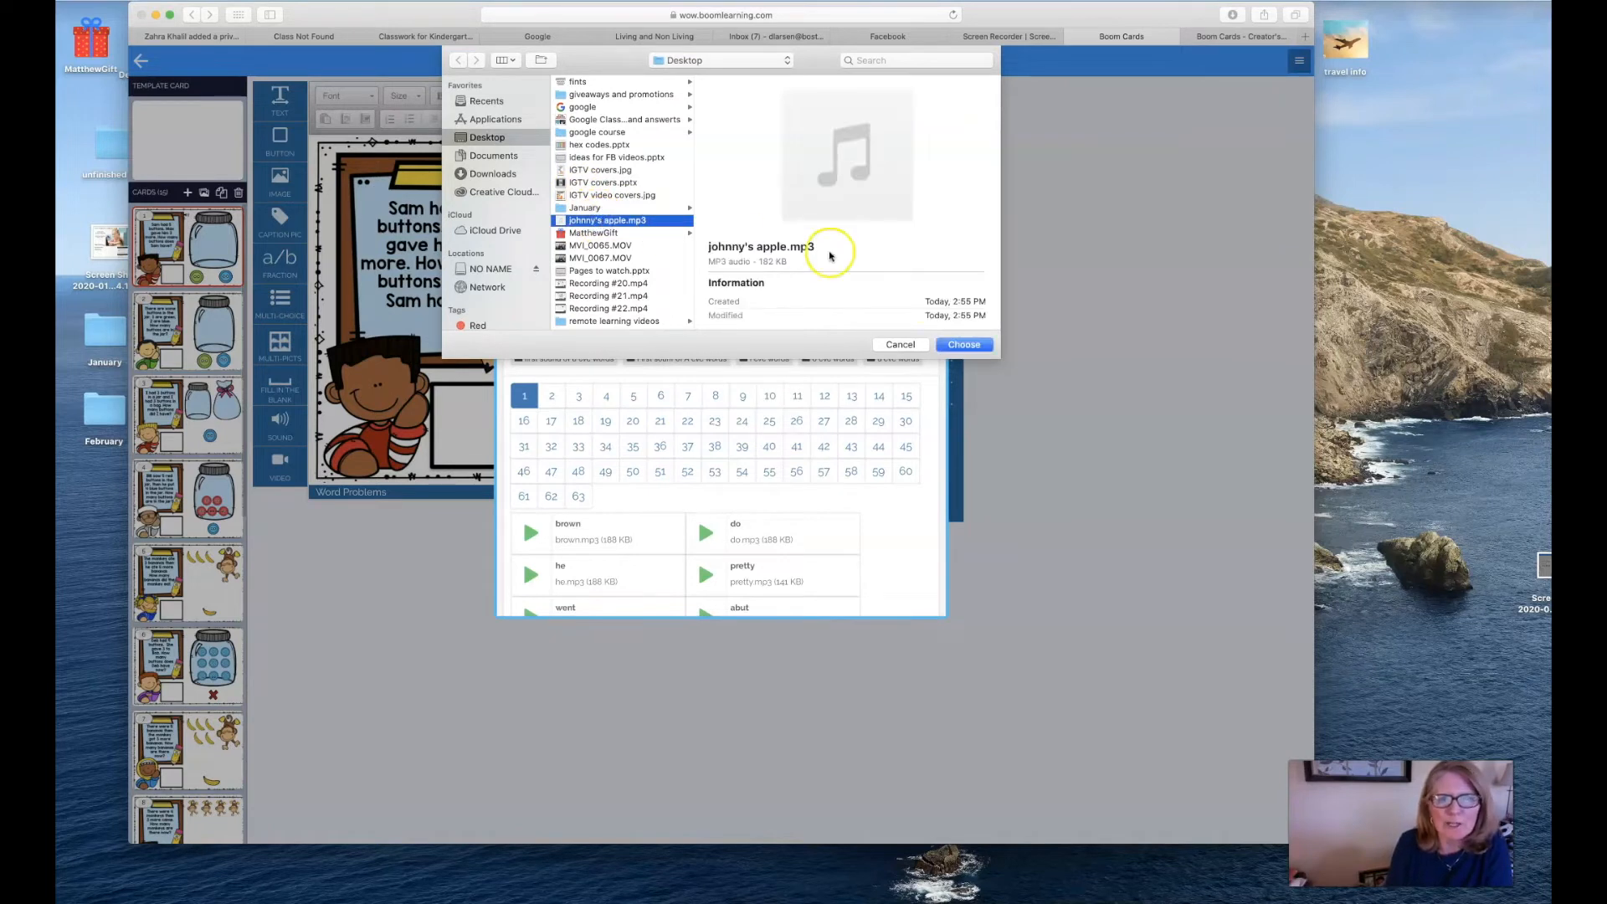
click(961, 343)
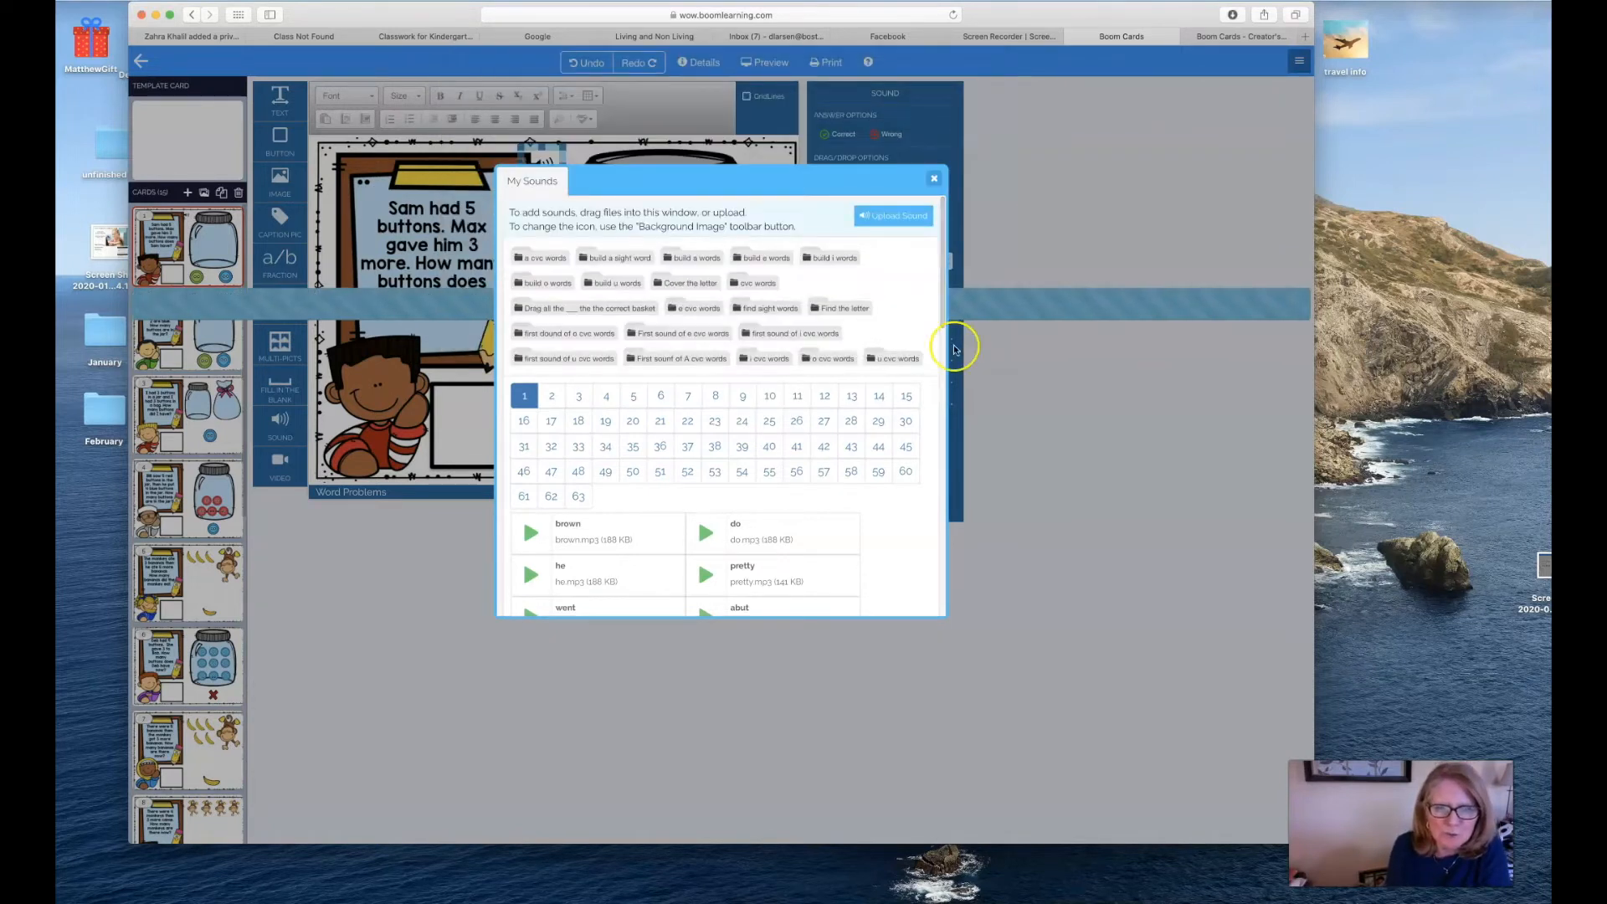
mouse_move(897, 348)
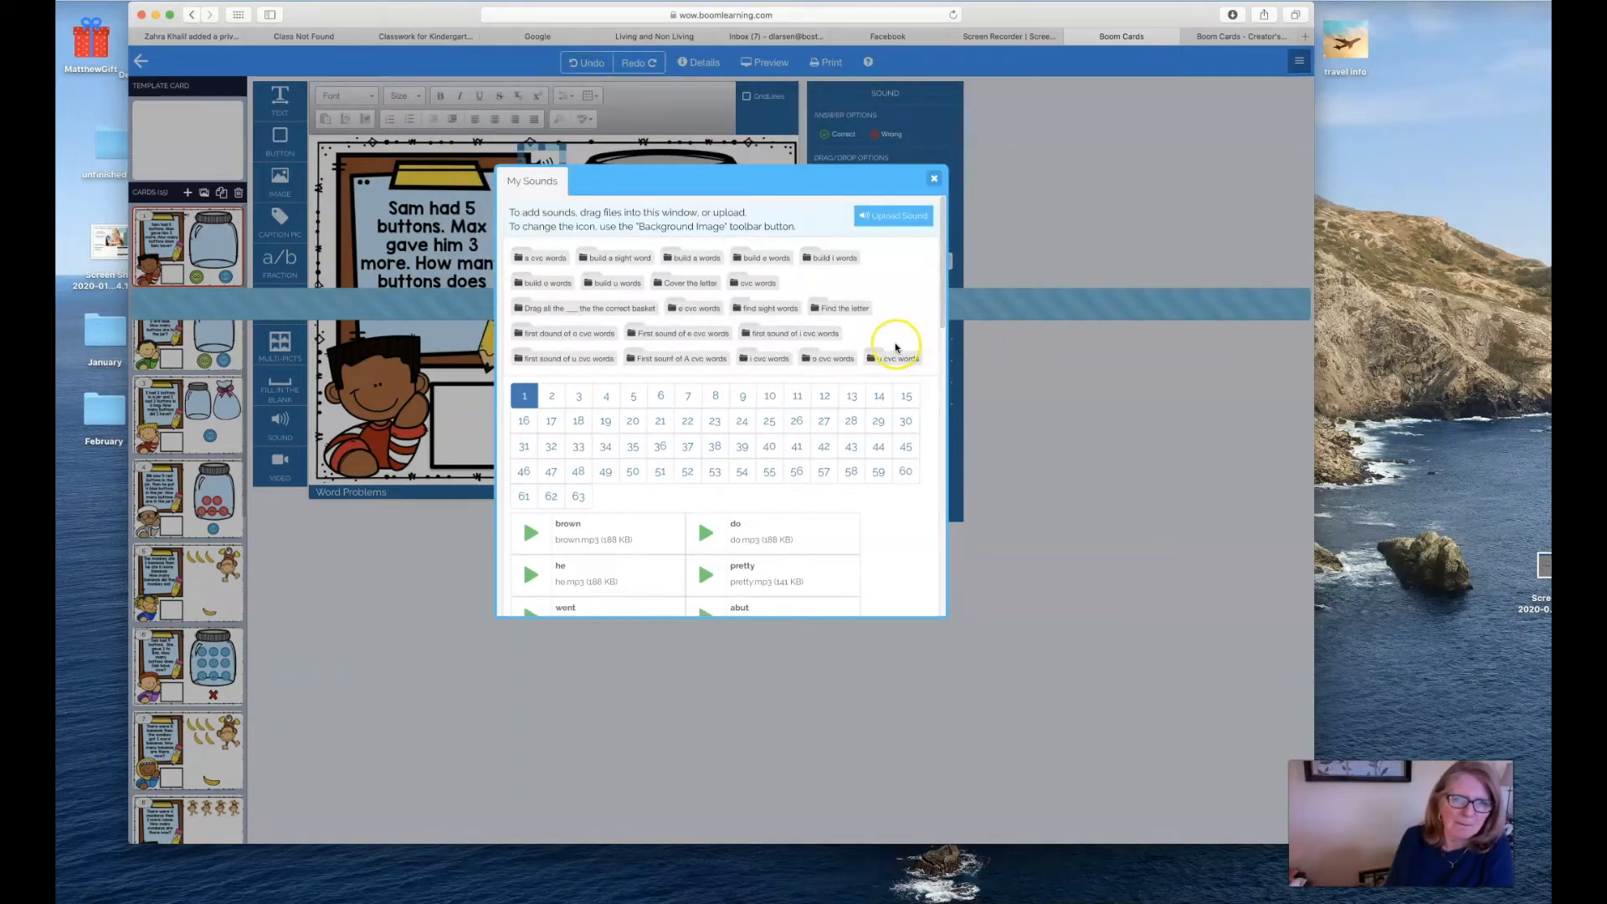
Step: Attach the johnny's apple recording as an enlarged sound icon beside the jar lid and start Preview
click(934, 180)
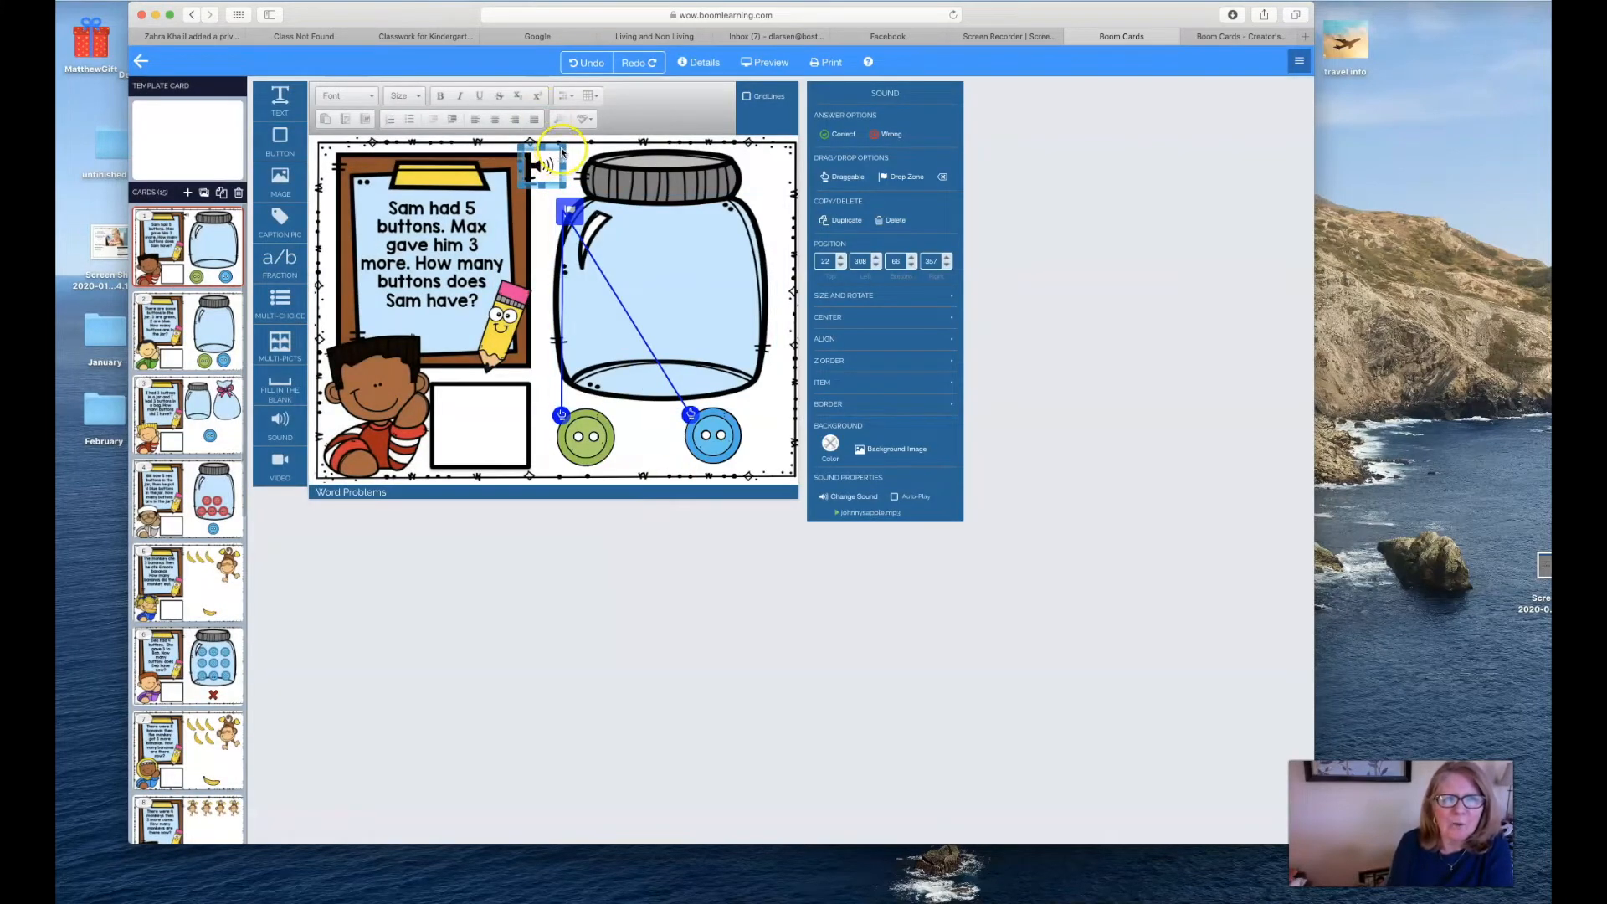
drag(549, 164, 554, 169)
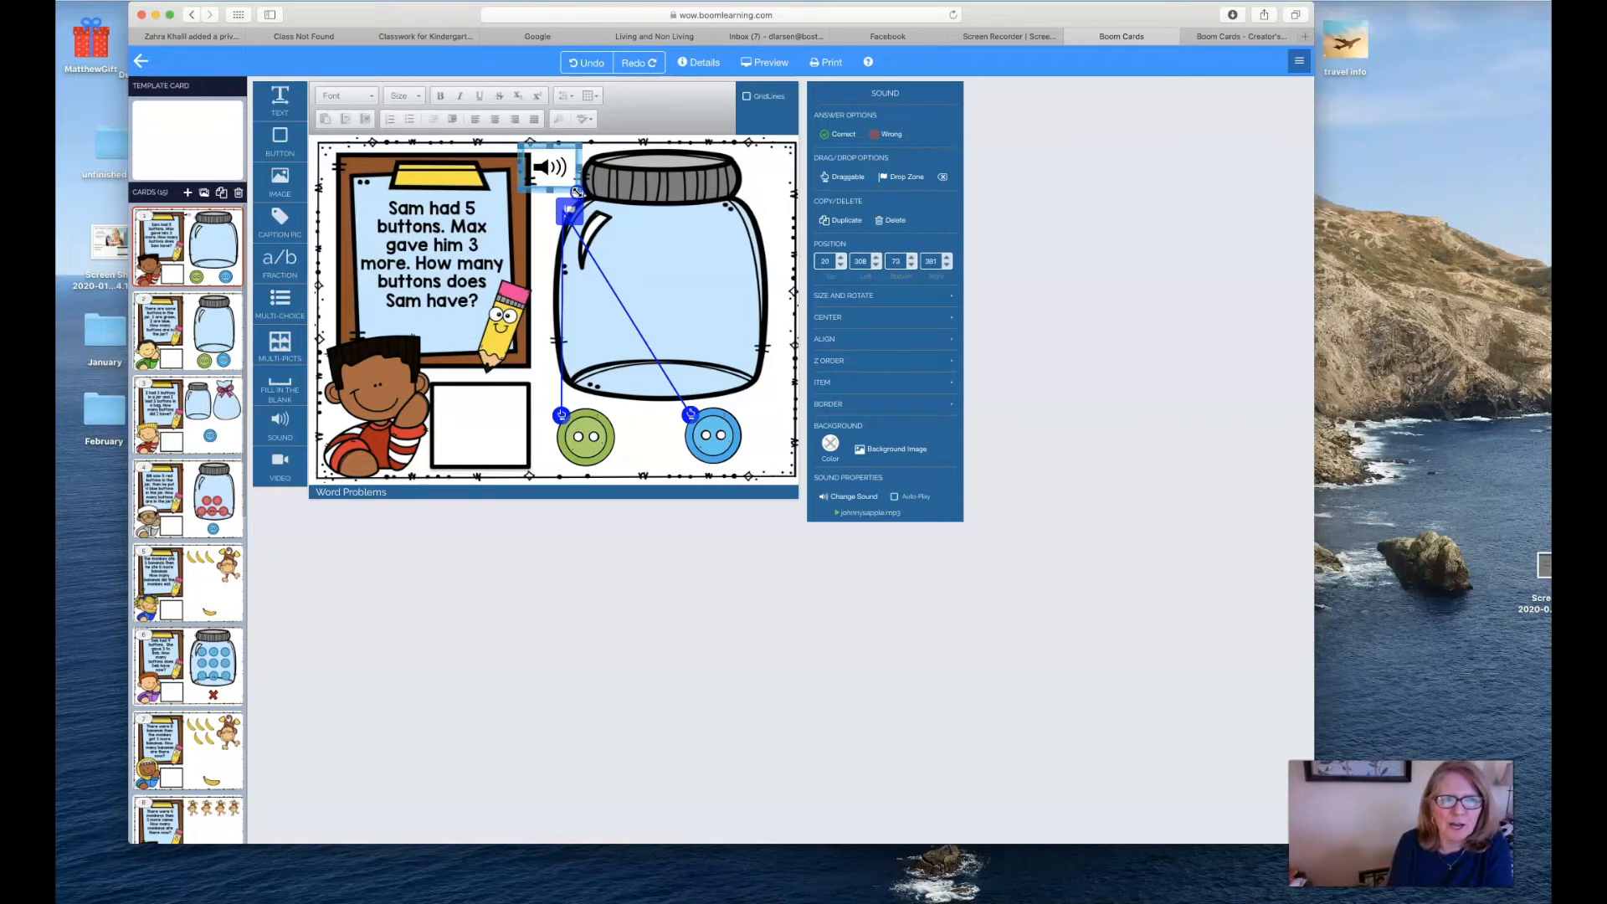
drag(549, 169, 554, 174)
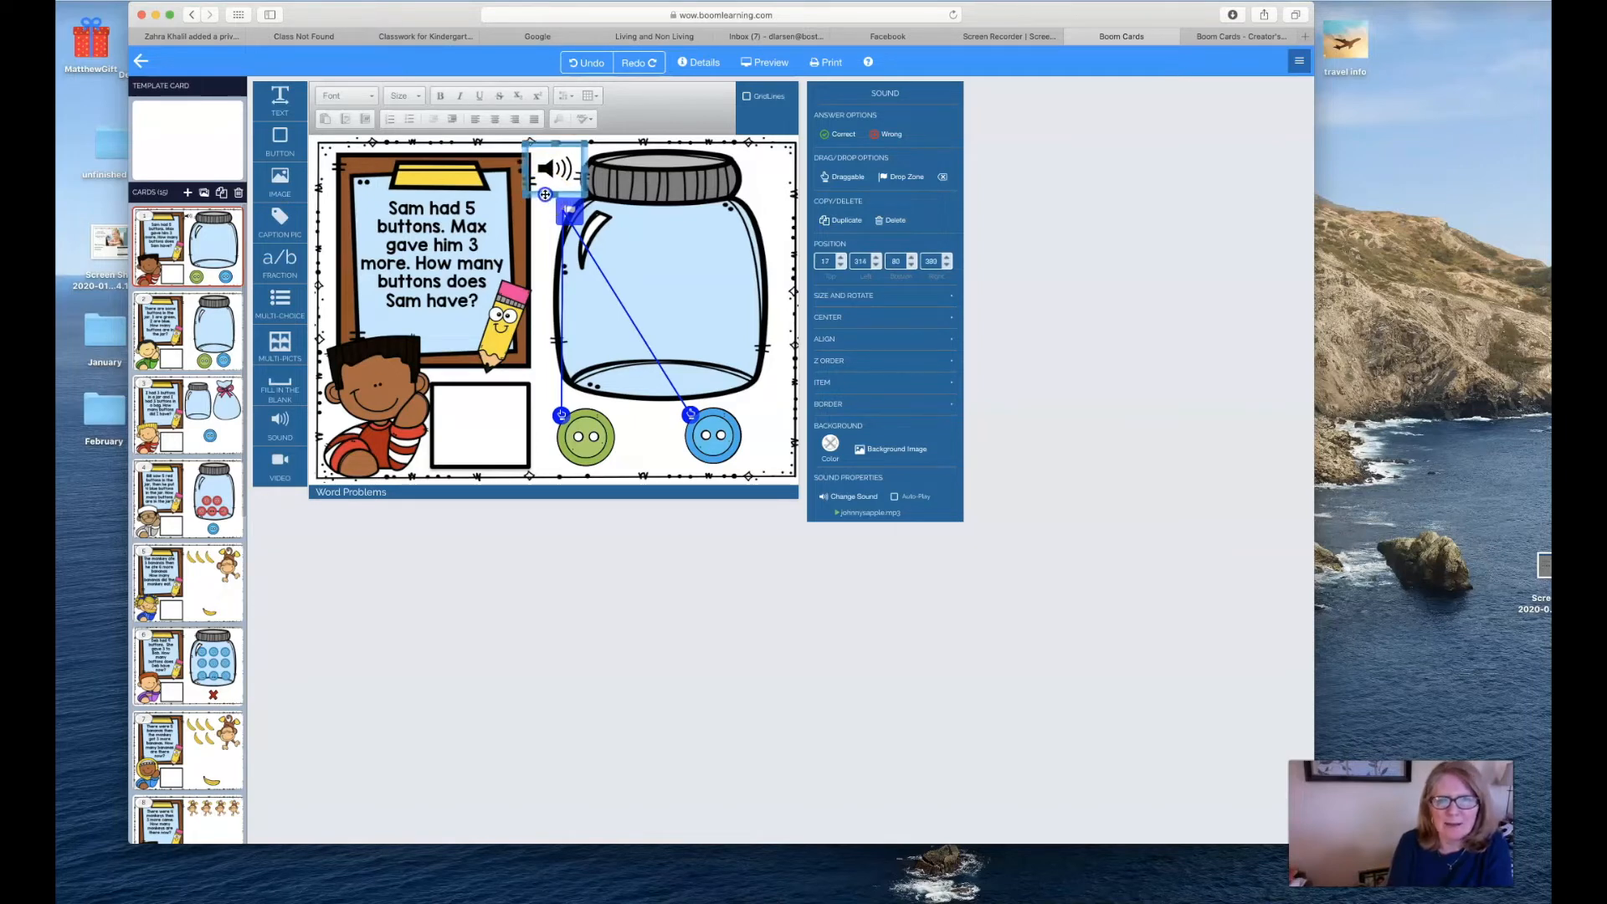
click(763, 62)
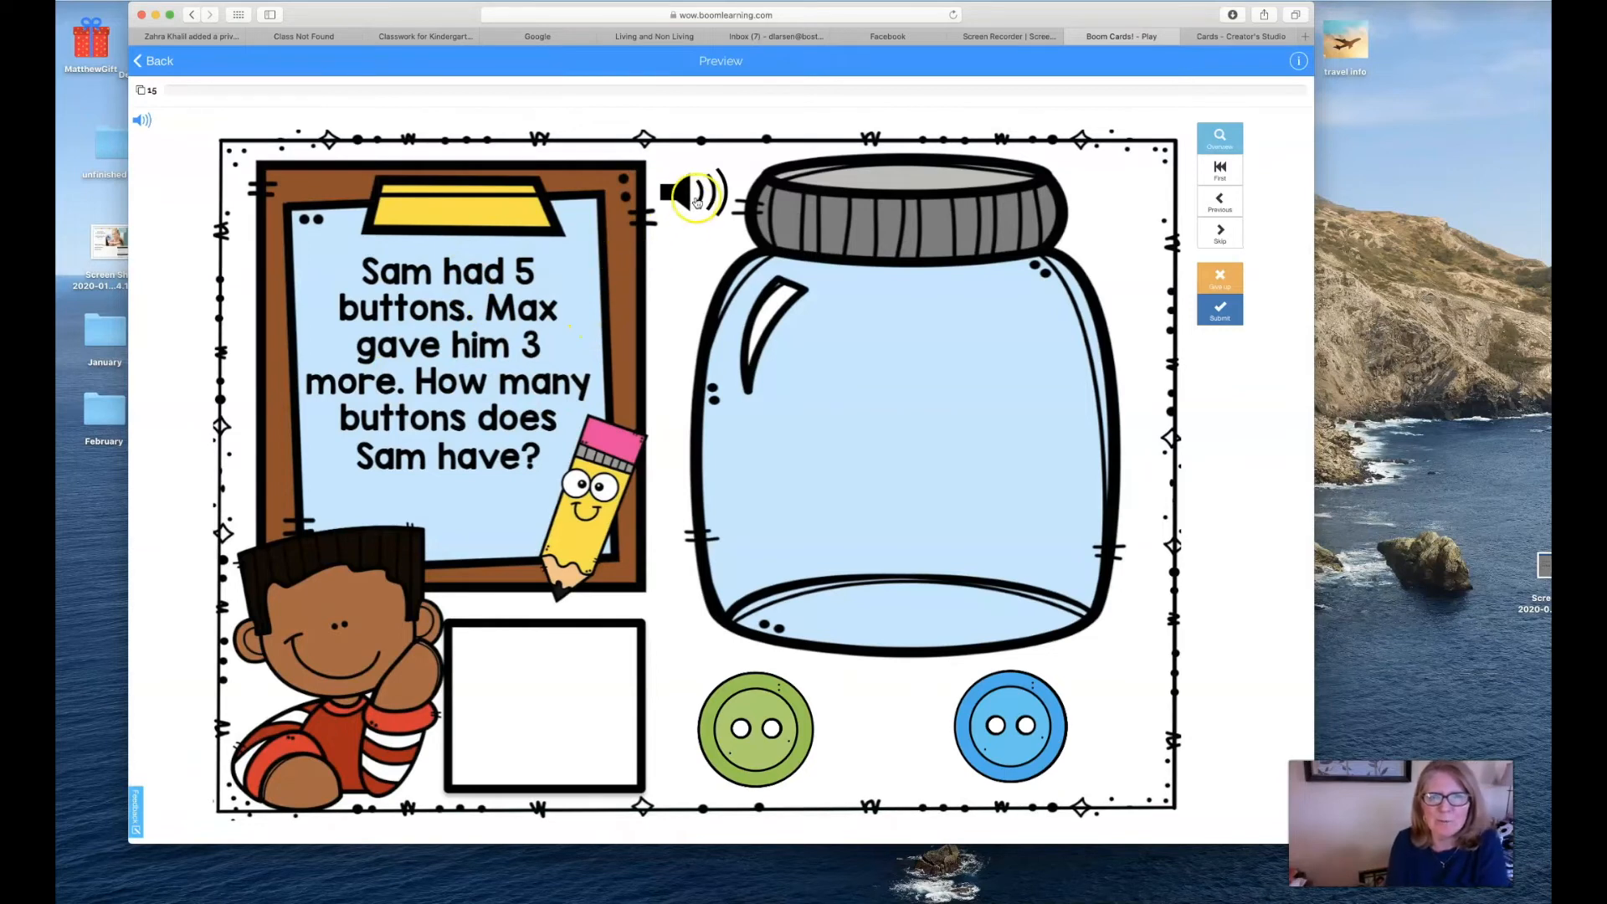
Step: Play the narration from the speaker icon beside the jar in Preview mode
click(694, 200)
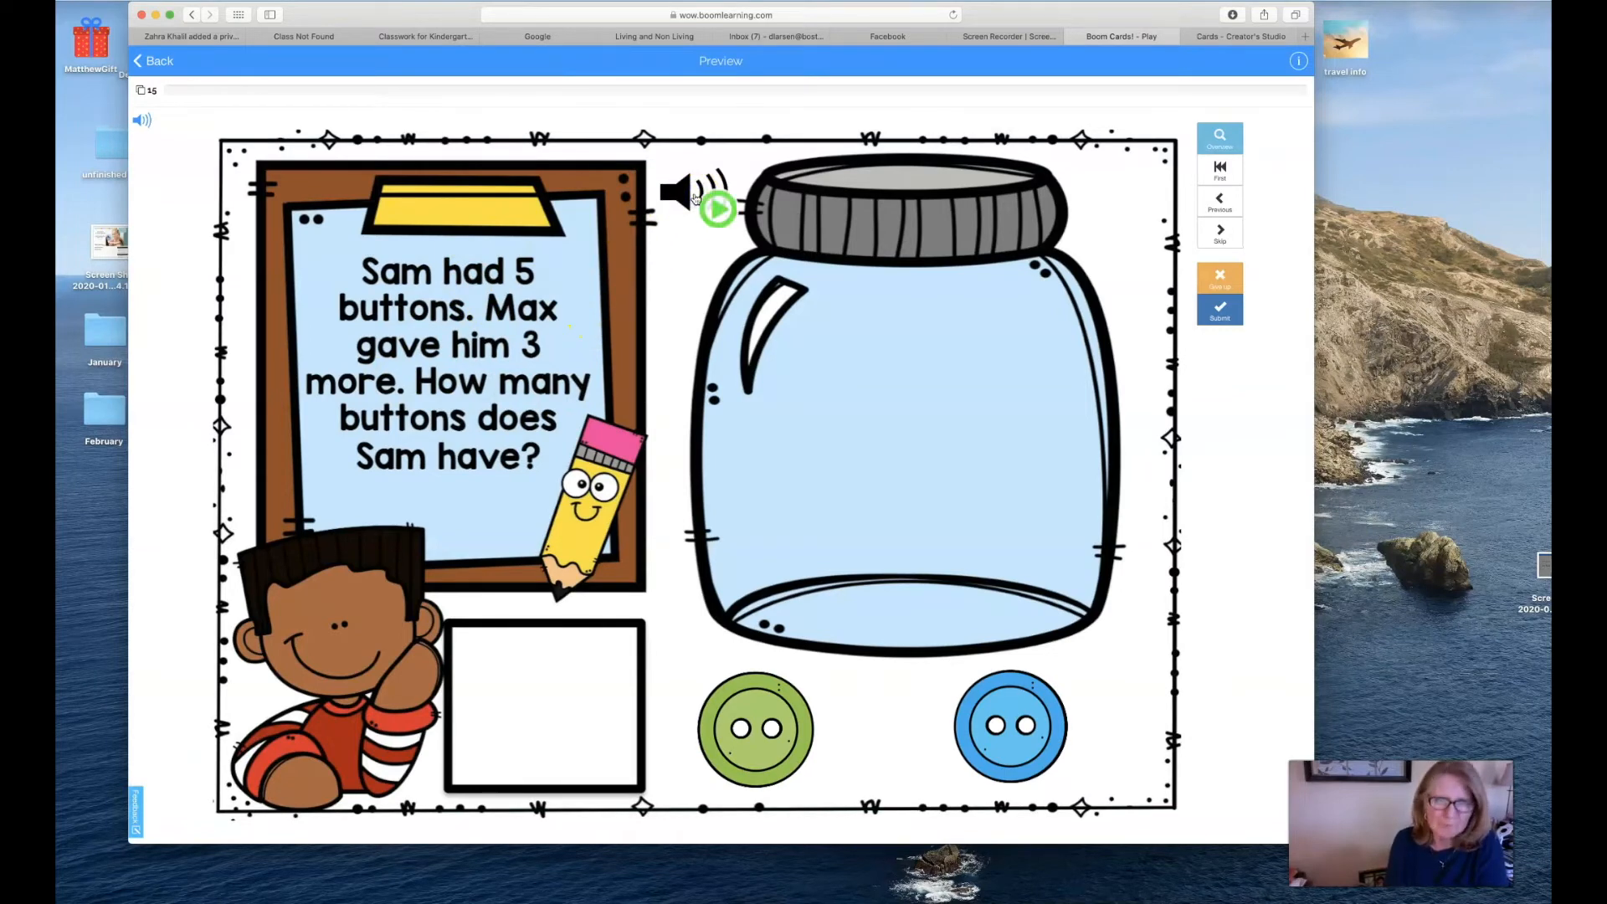
click(716, 207)
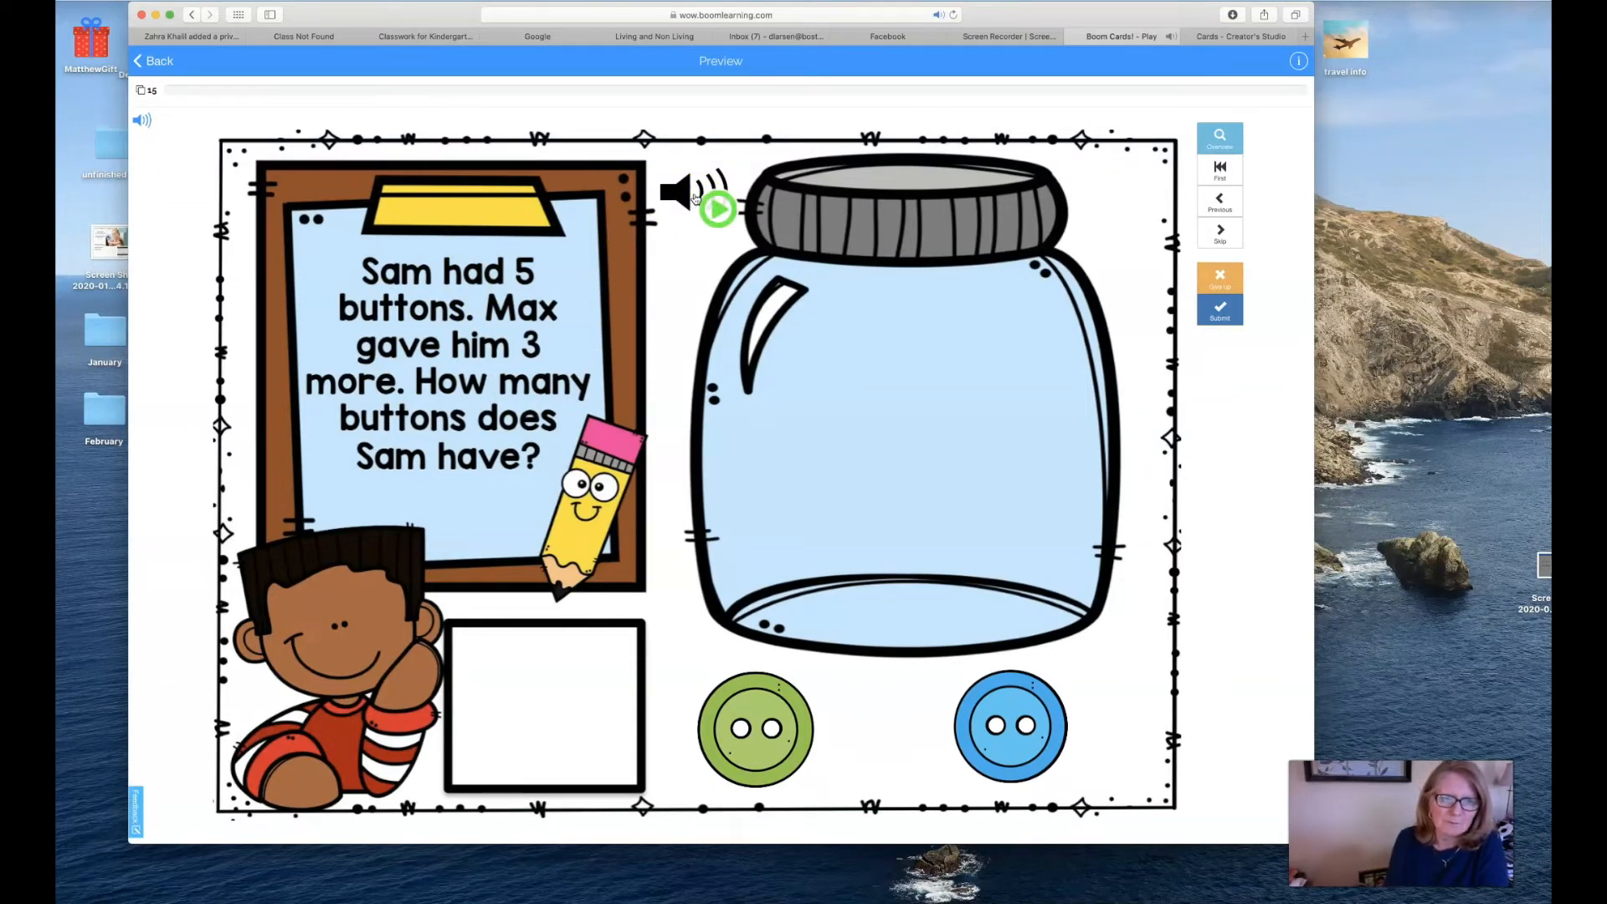